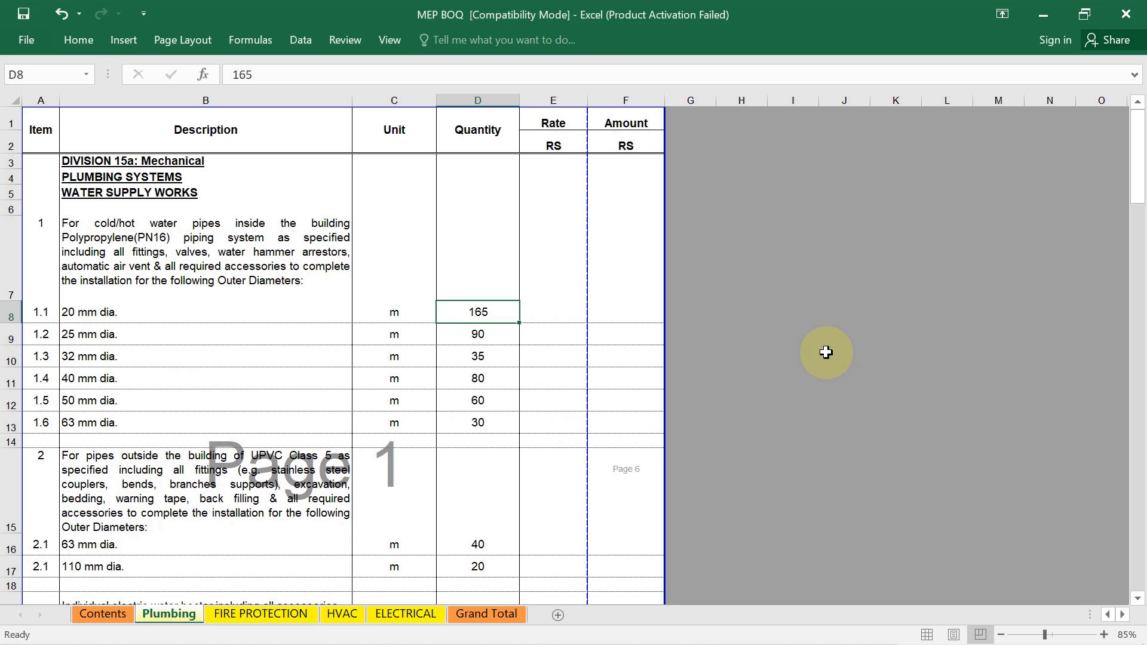
mouse_move(442, 263)
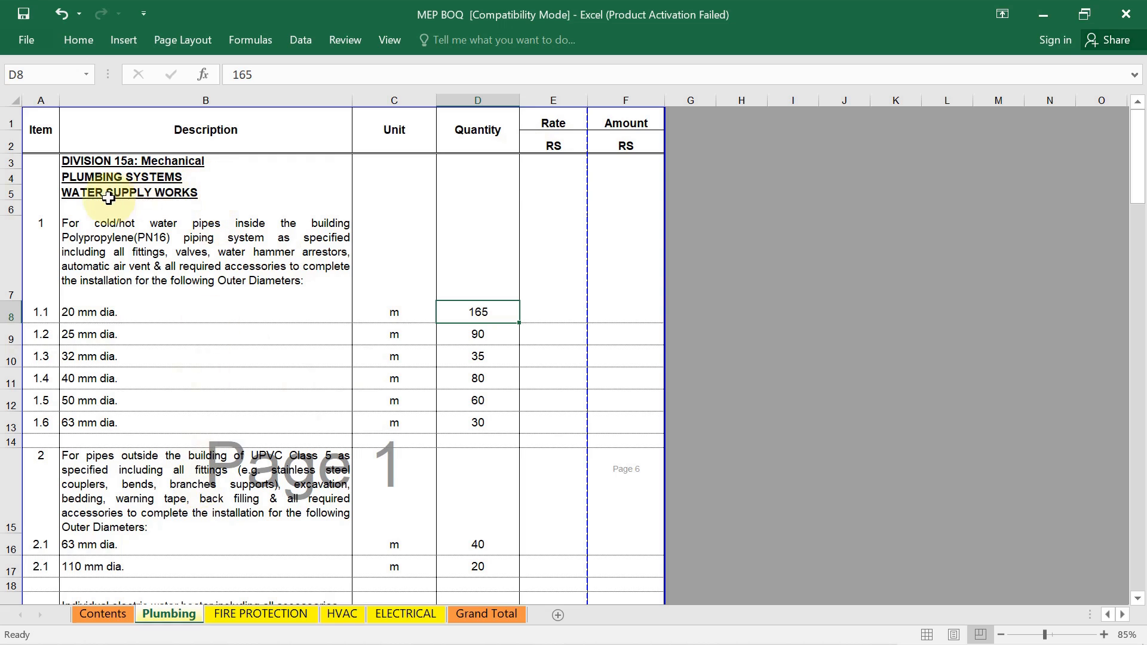
mouse_move(197, 203)
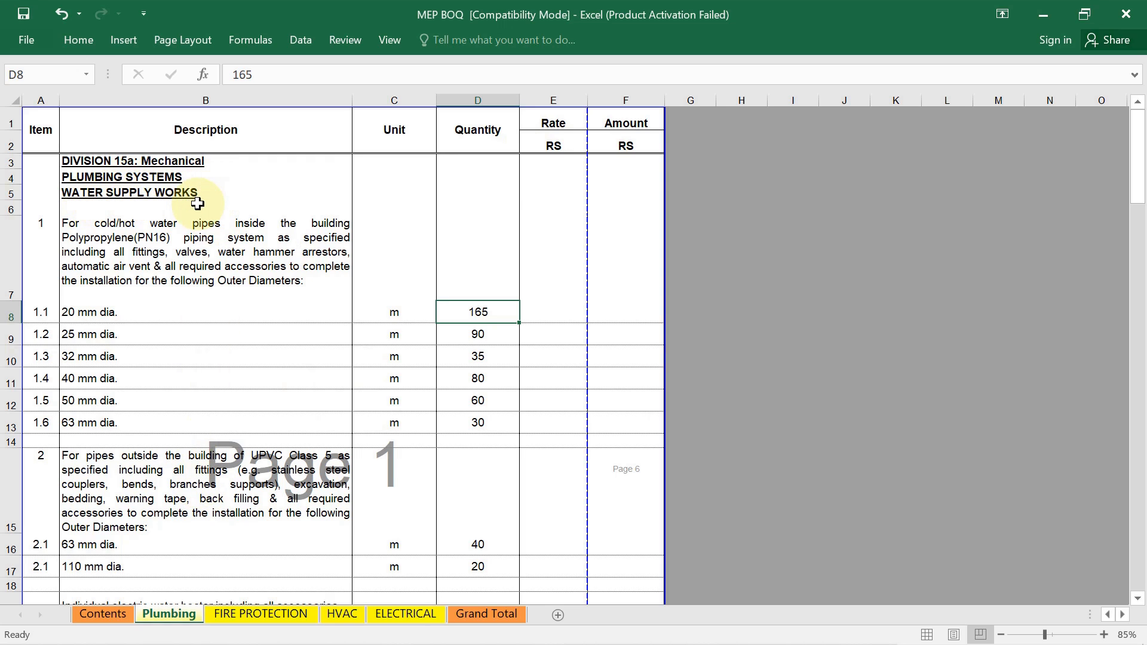
mouse_move(116, 208)
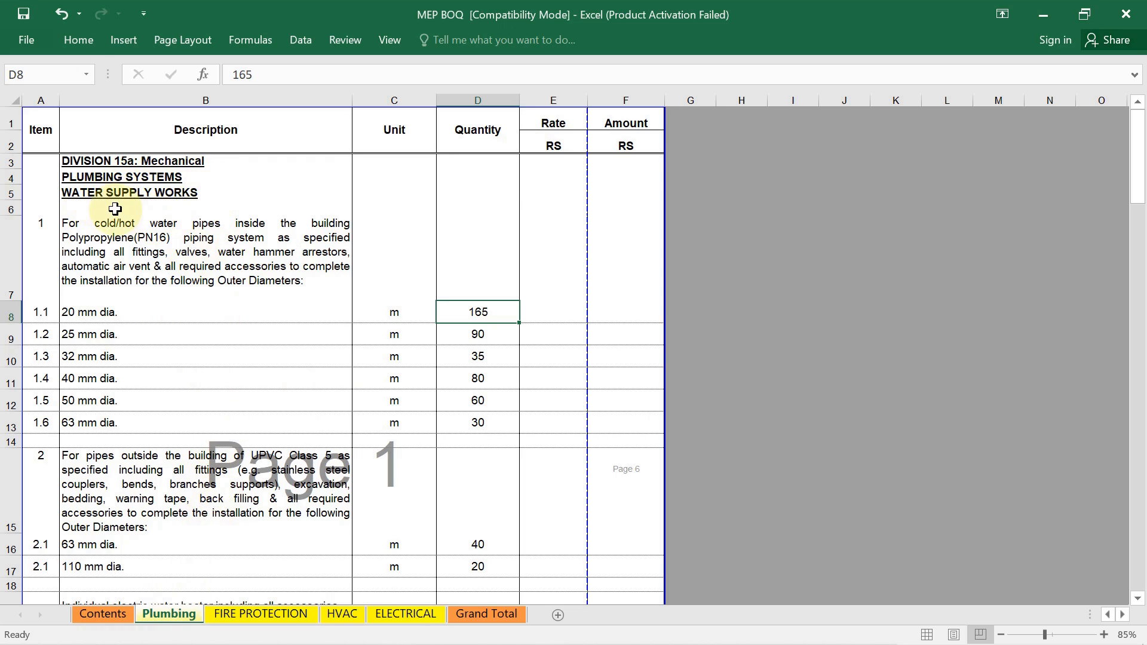
mouse_move(182, 176)
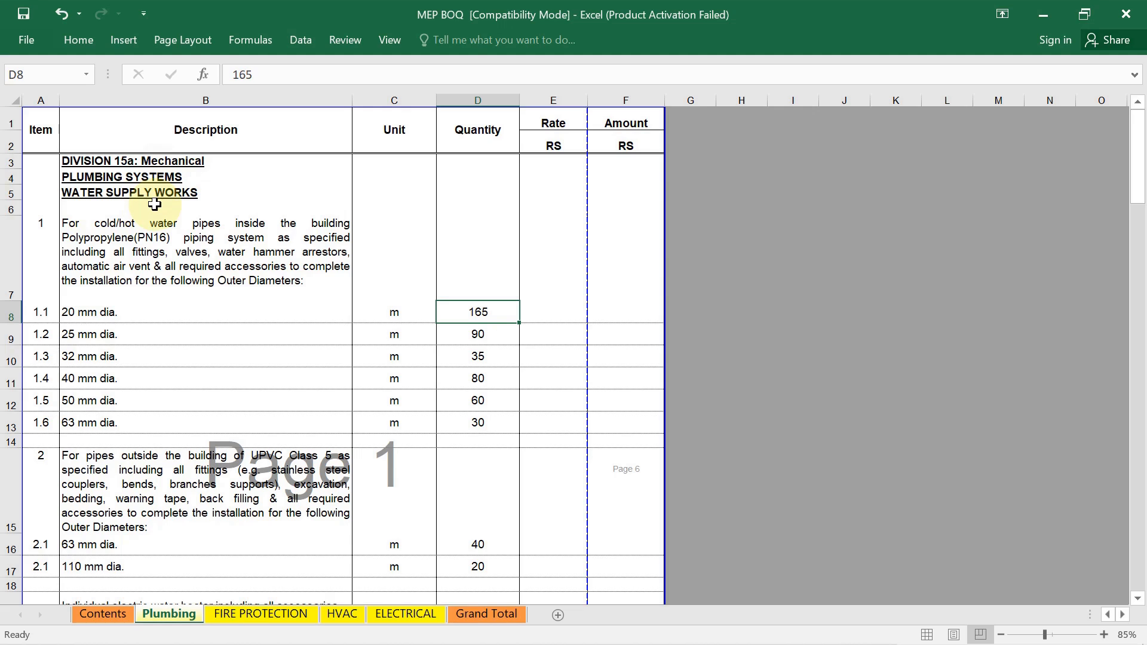
mouse_move(208, 121)
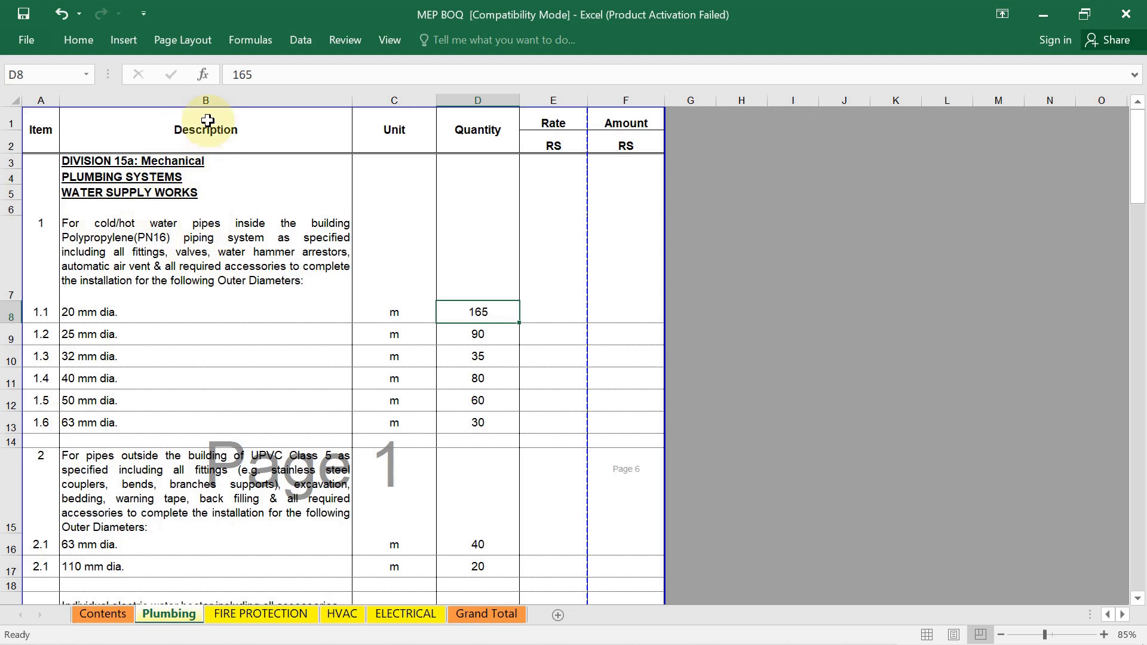
mouse_move(195, 175)
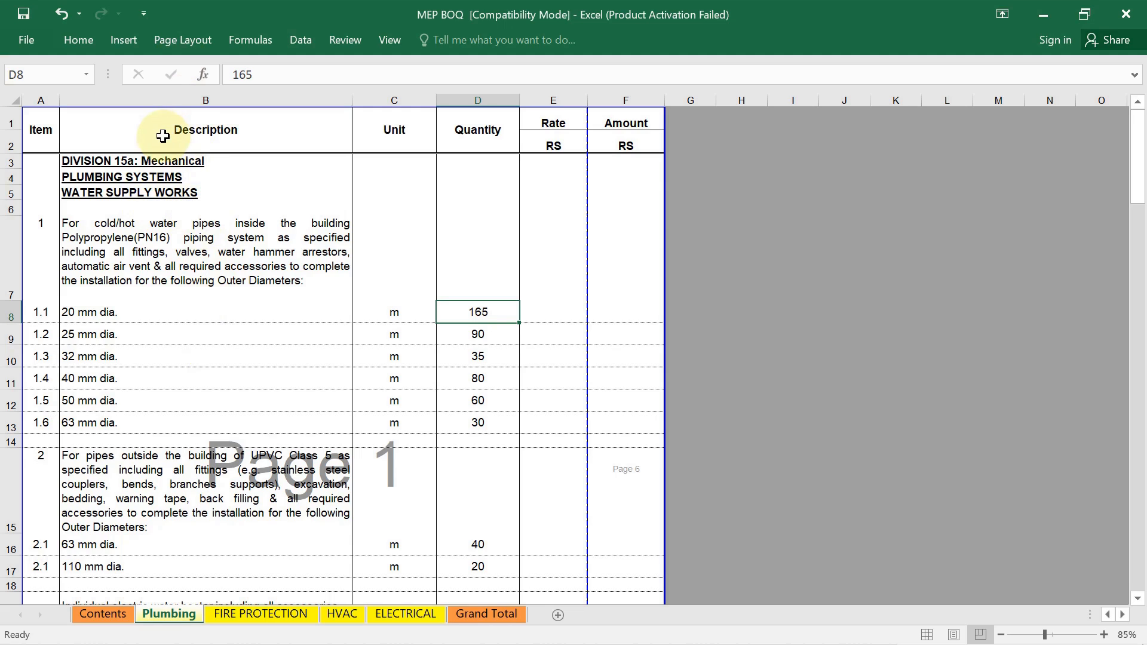
mouse_move(188, 225)
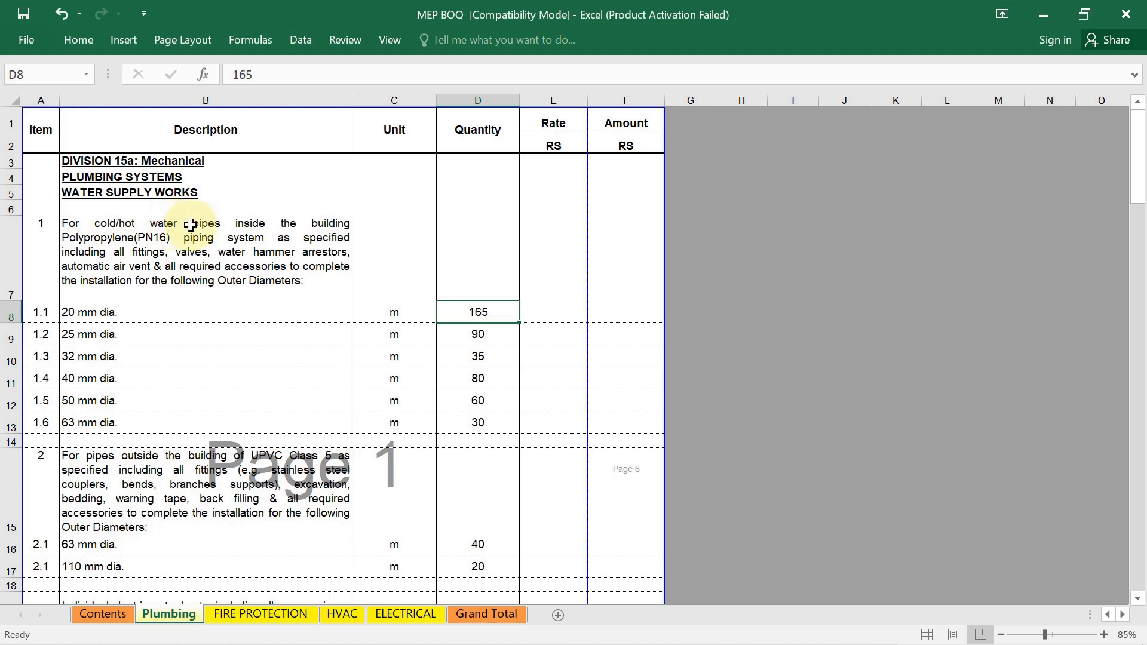
mouse_move(82, 203)
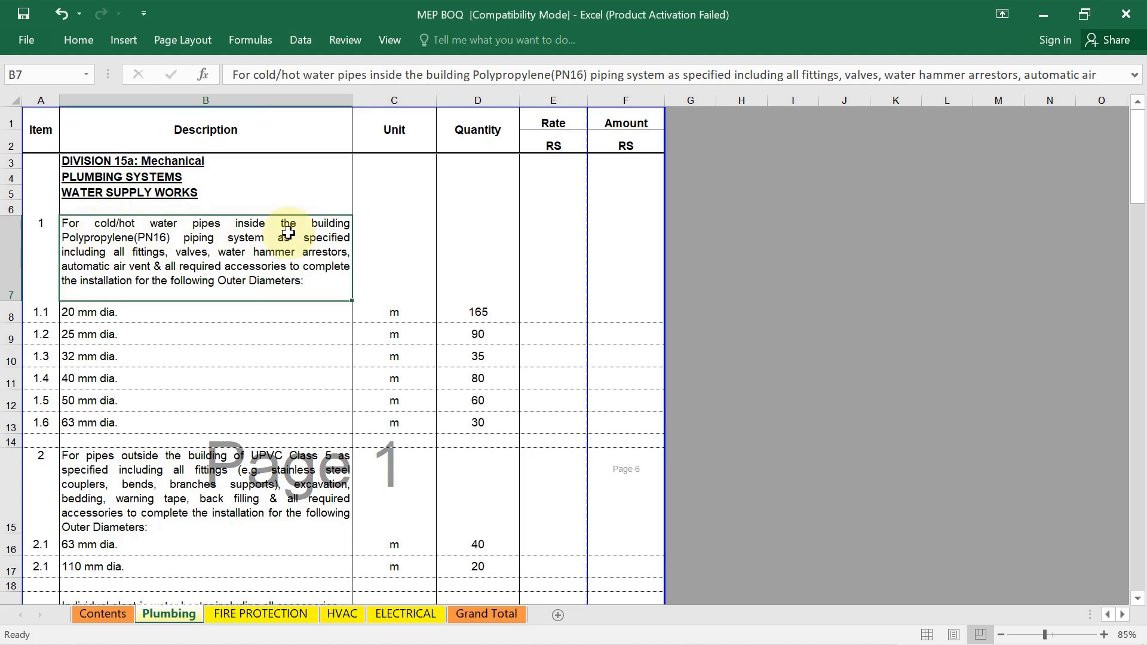
mouse_move(93, 252)
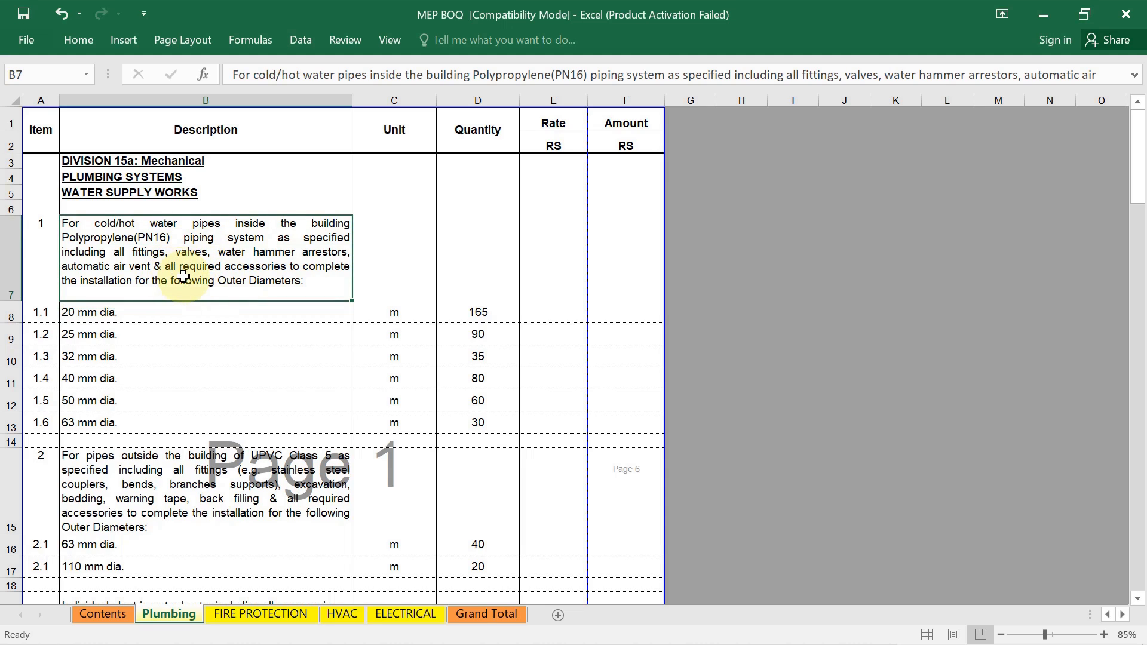
mouse_move(114, 245)
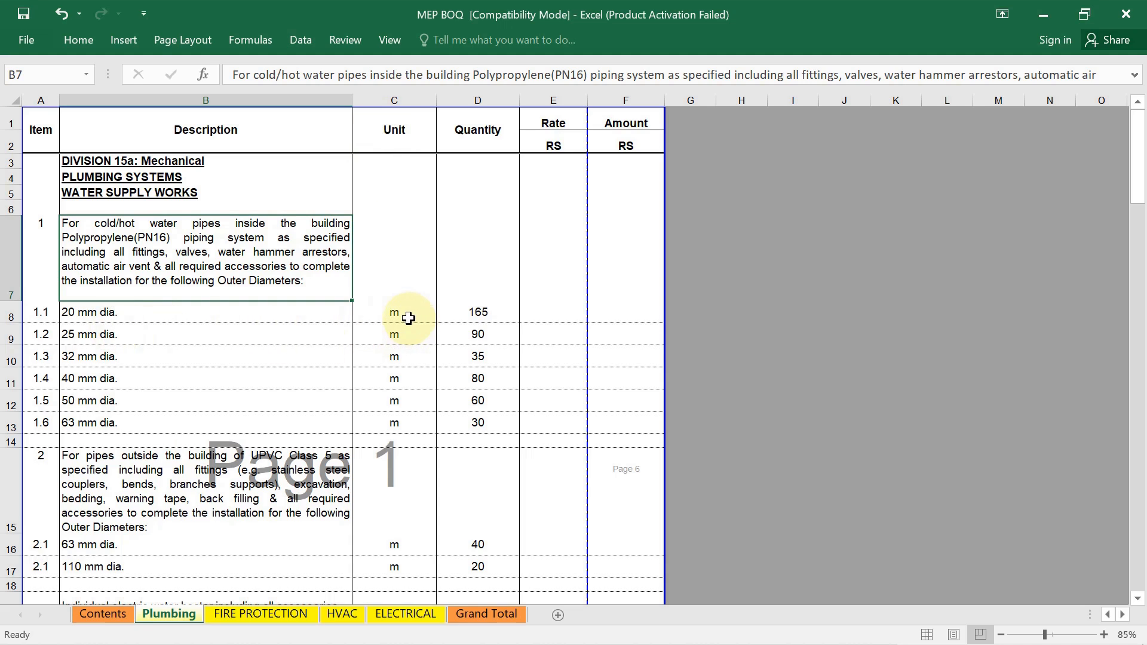
Step: Point out the 25 mm dia. description and the metre unit of item 1.1
left_click(395, 312)
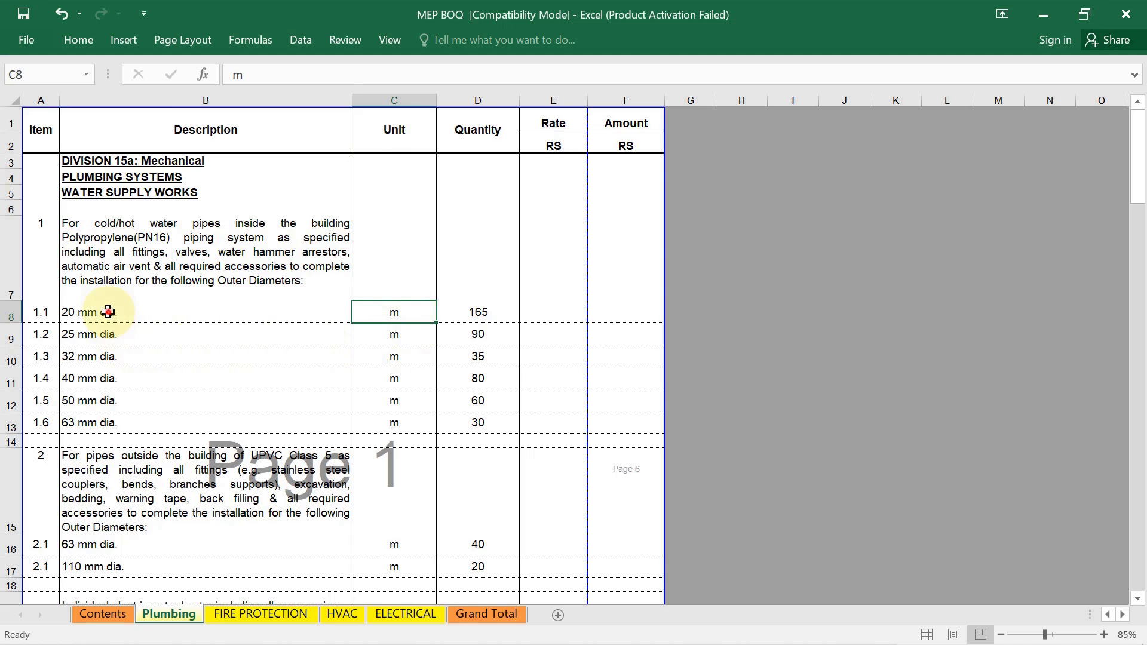
left_click(113, 312)
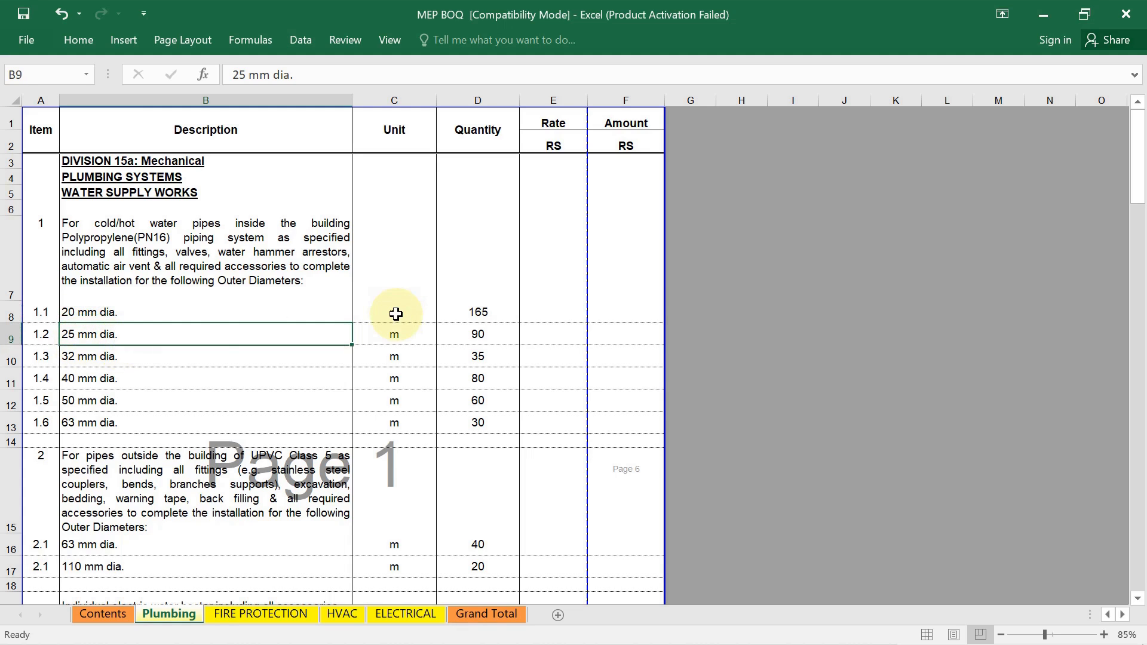
left_click(394, 312)
type("m")
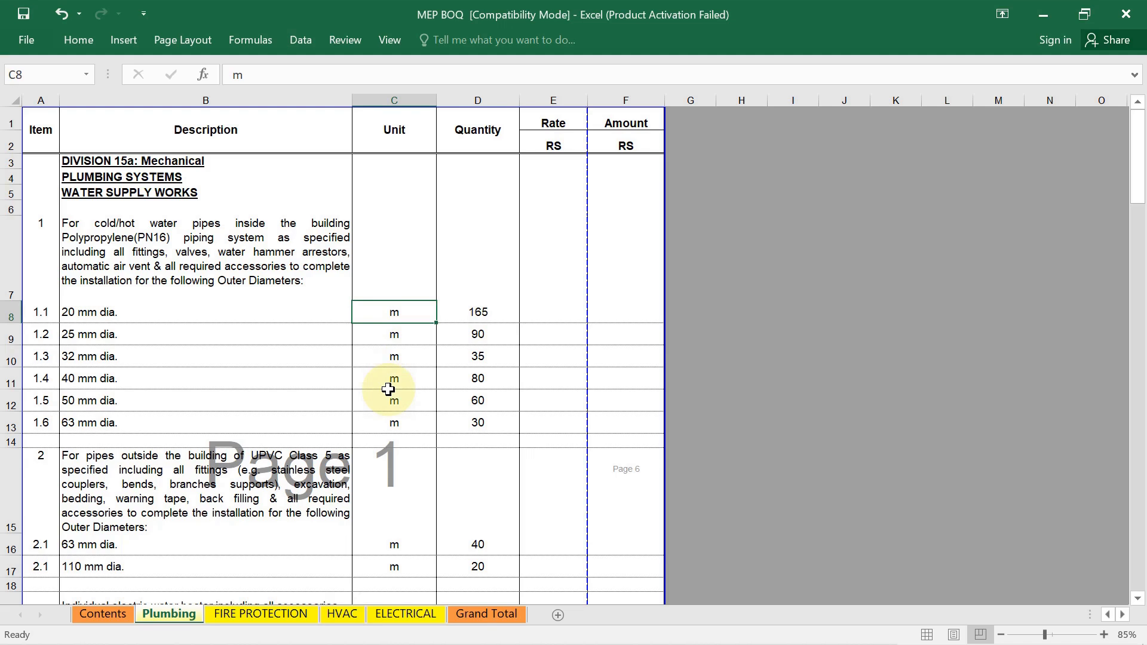
Step: Select the whole Quantity column so the status bar sums it to 1843
left_click(476, 129)
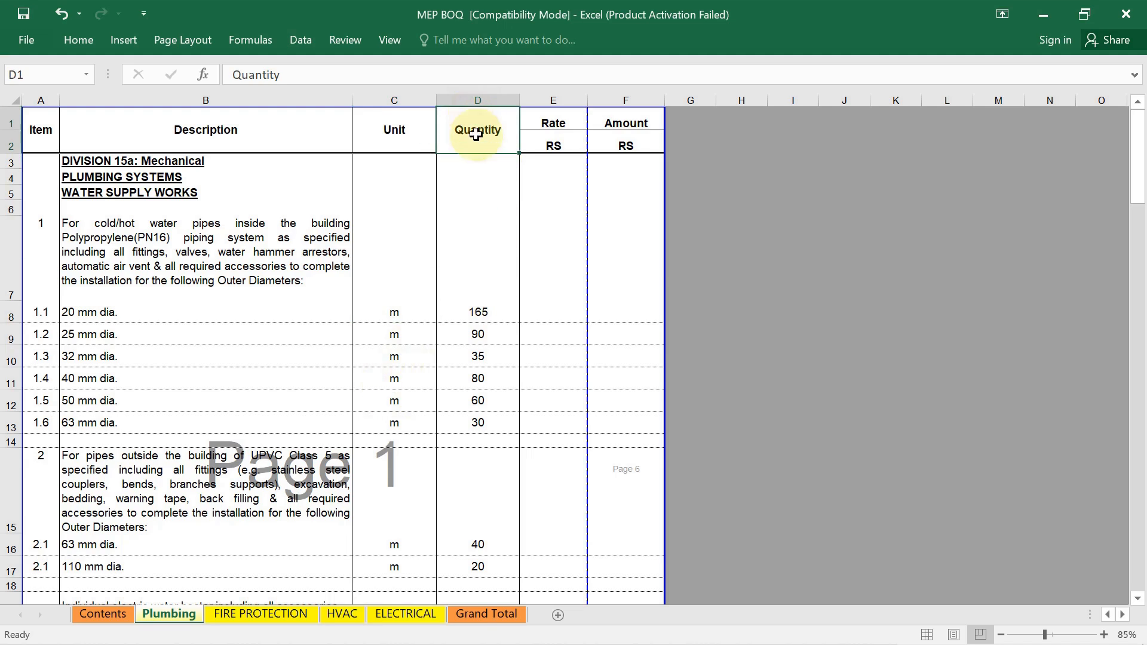
left_click(476, 100)
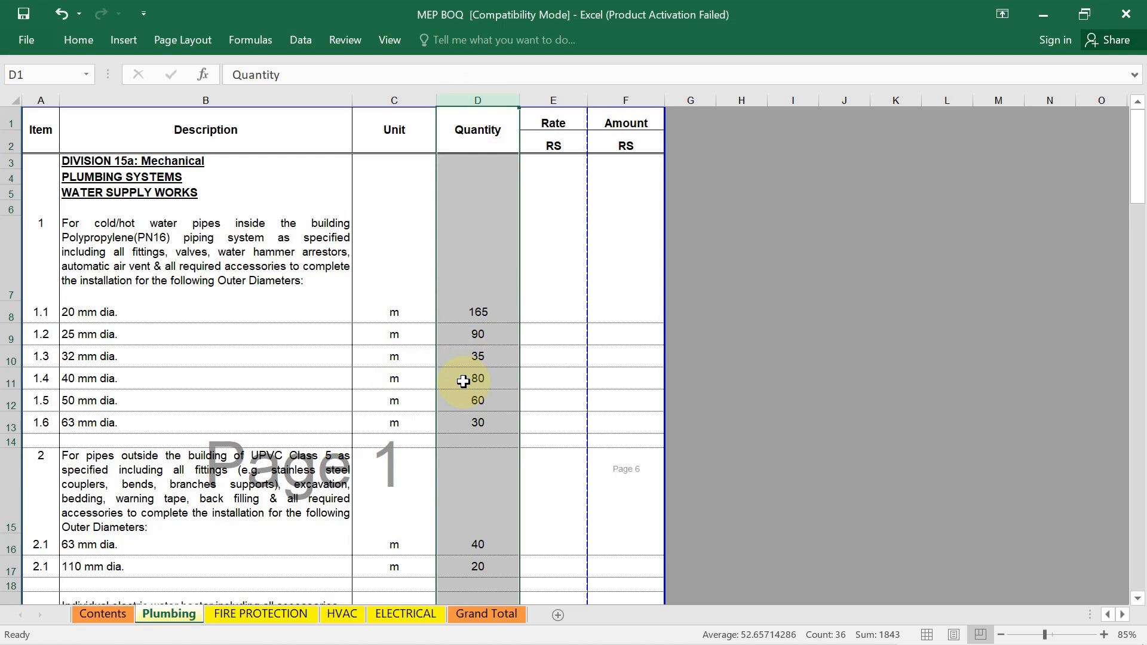
mouse_move(402, 325)
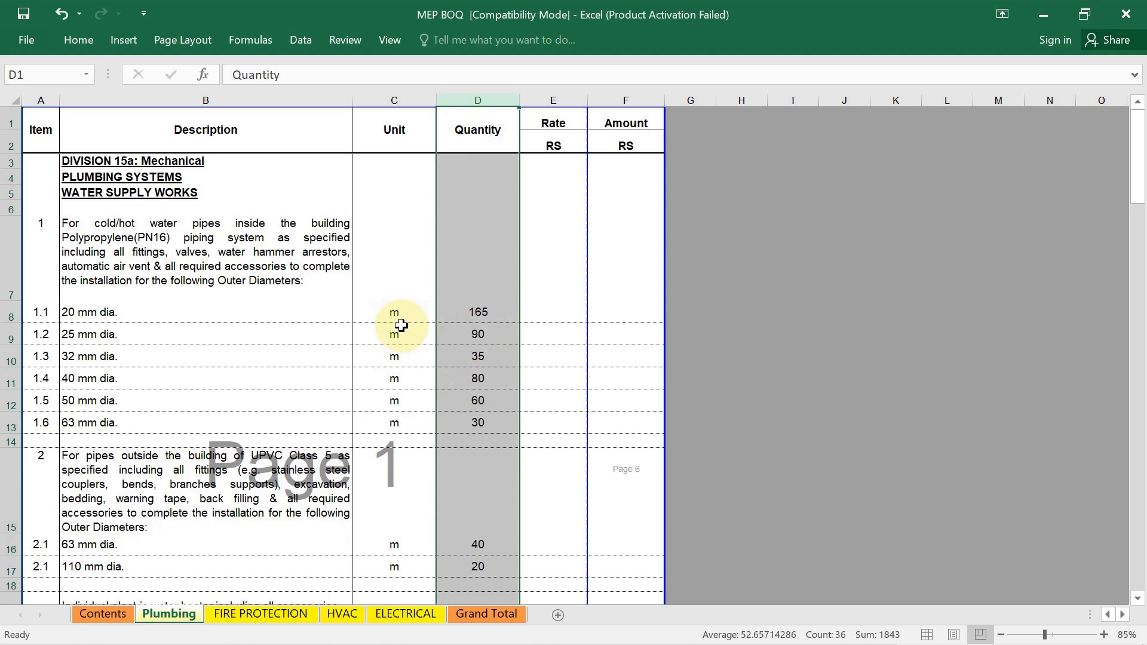
mouse_move(105, 330)
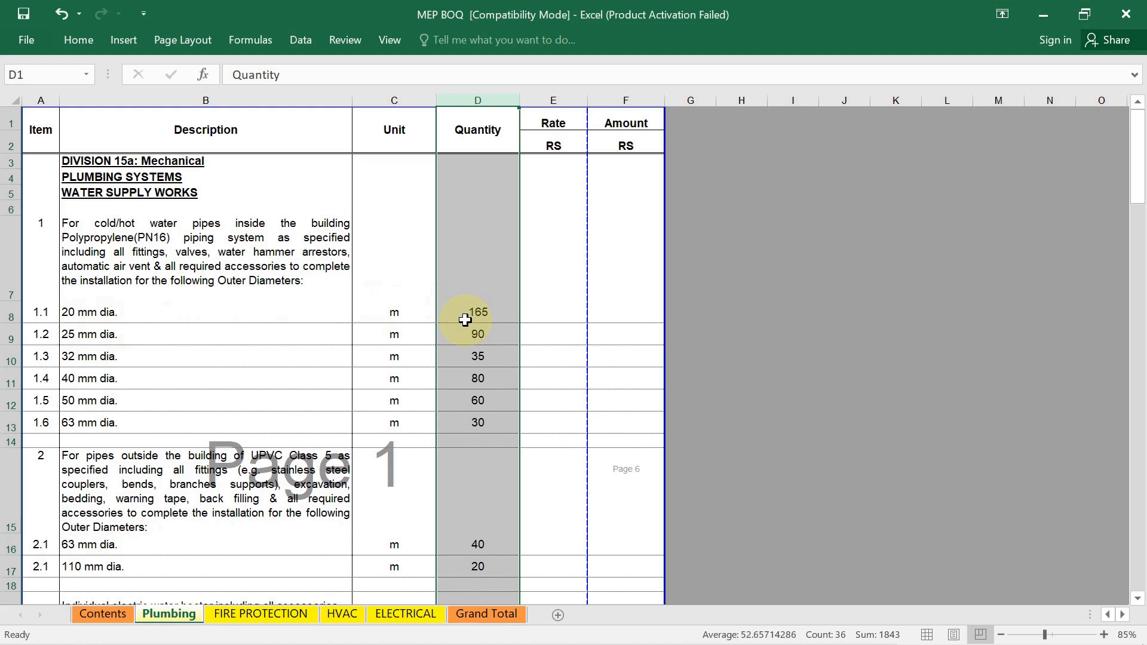
mouse_move(487, 324)
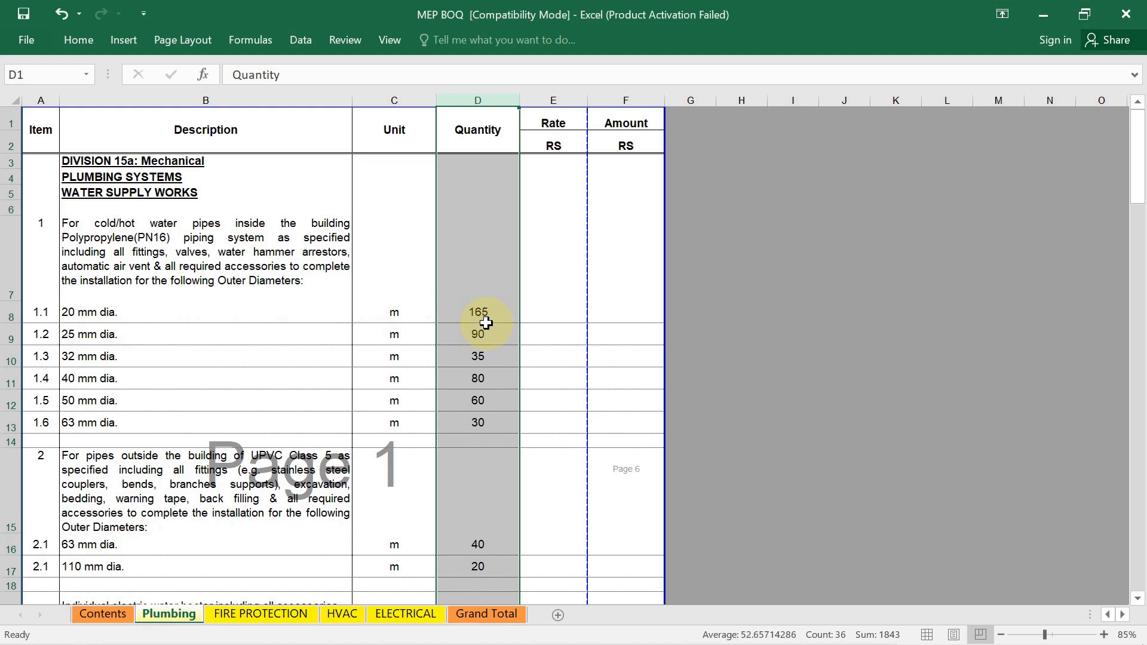
mouse_move(433, 307)
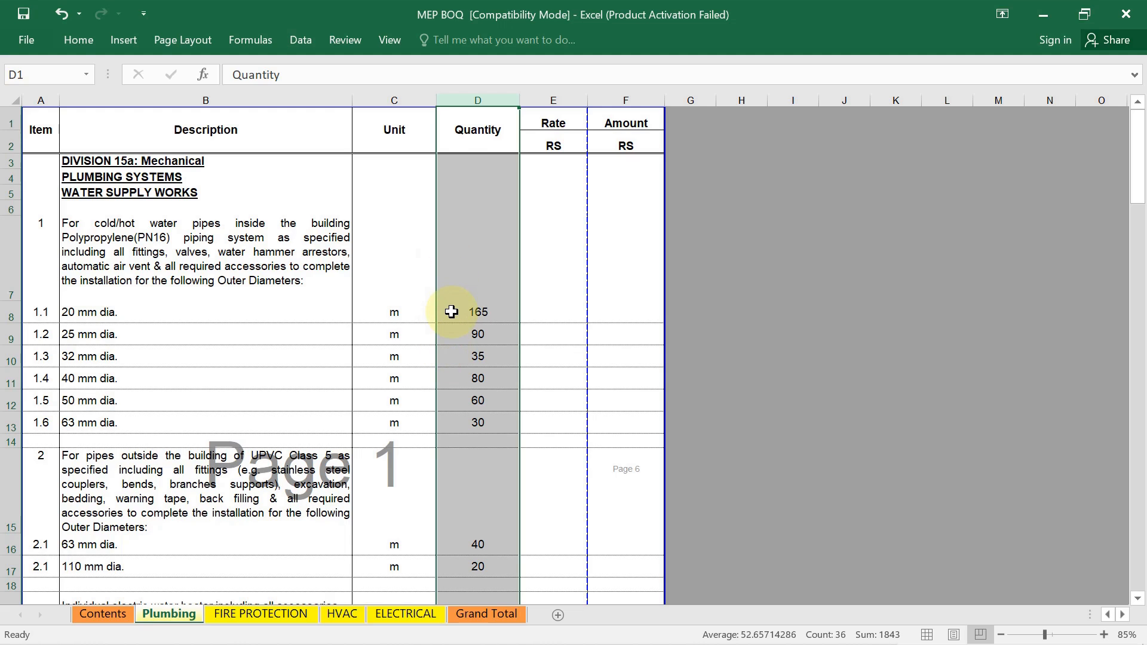
mouse_move(455, 330)
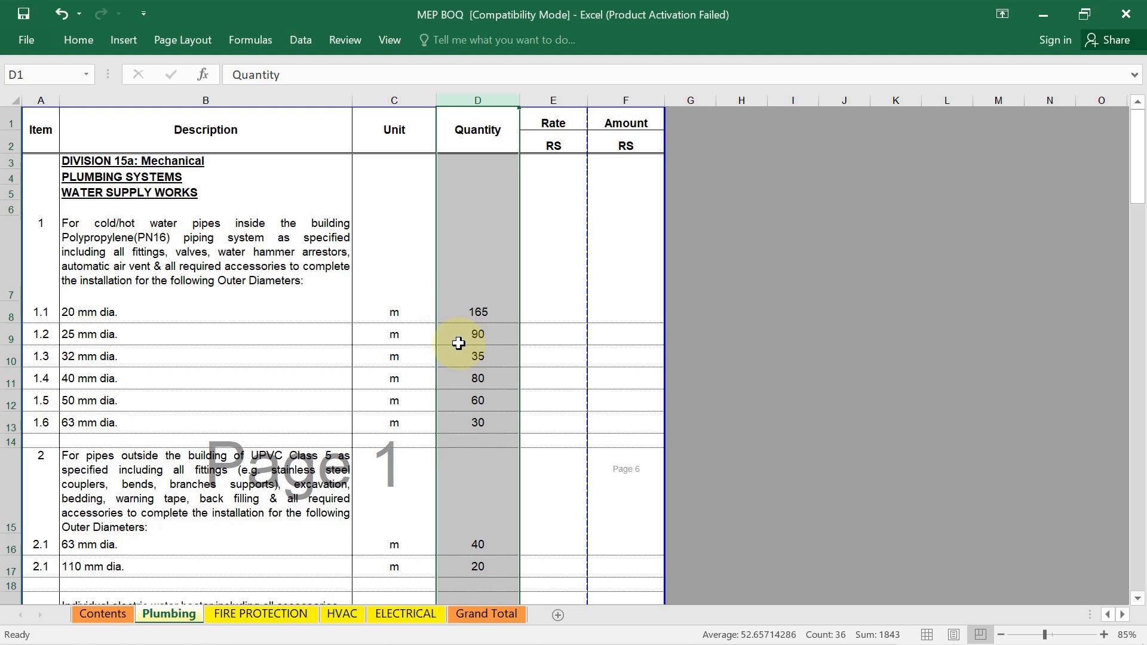
mouse_move(566, 93)
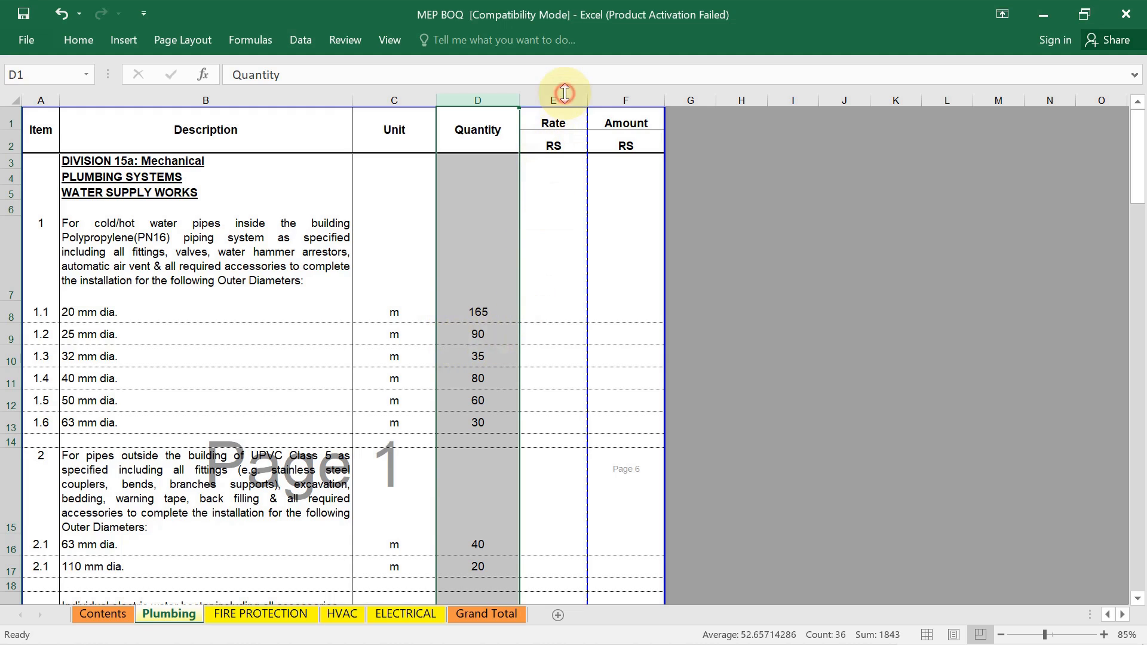
left_click(553, 100)
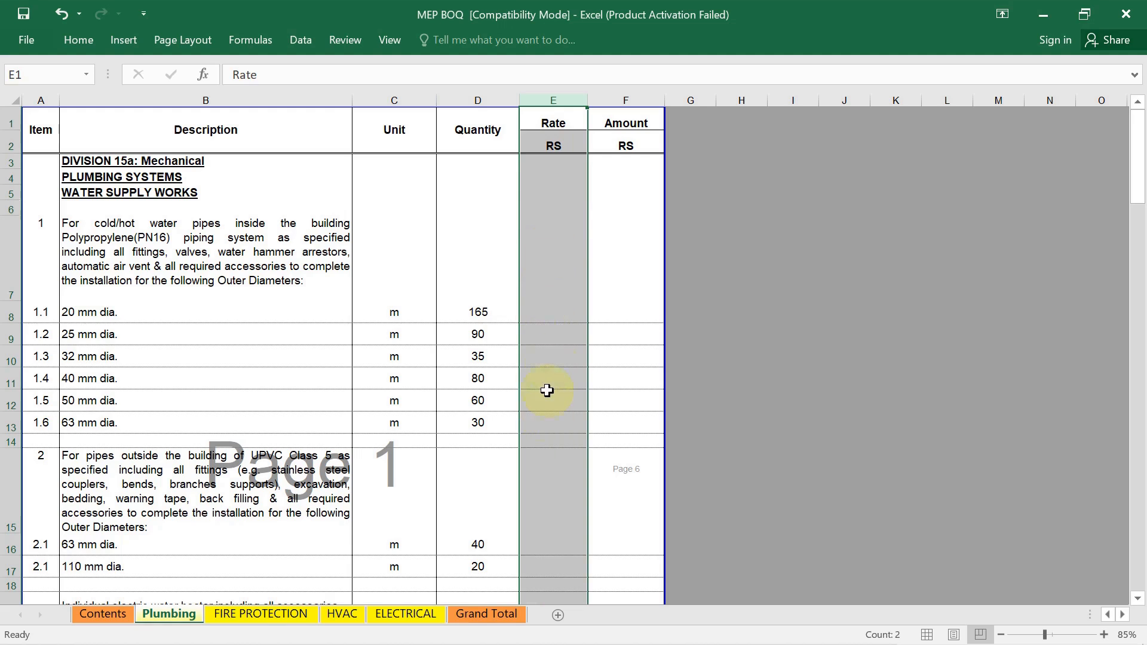
mouse_move(567, 403)
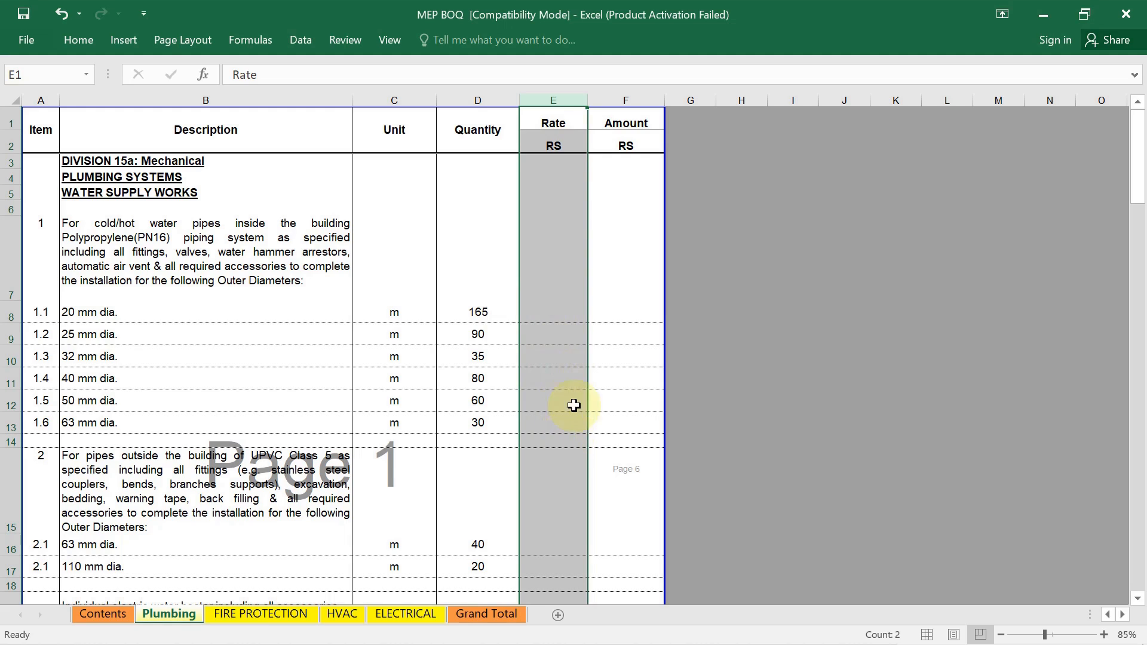
left_click(625, 100)
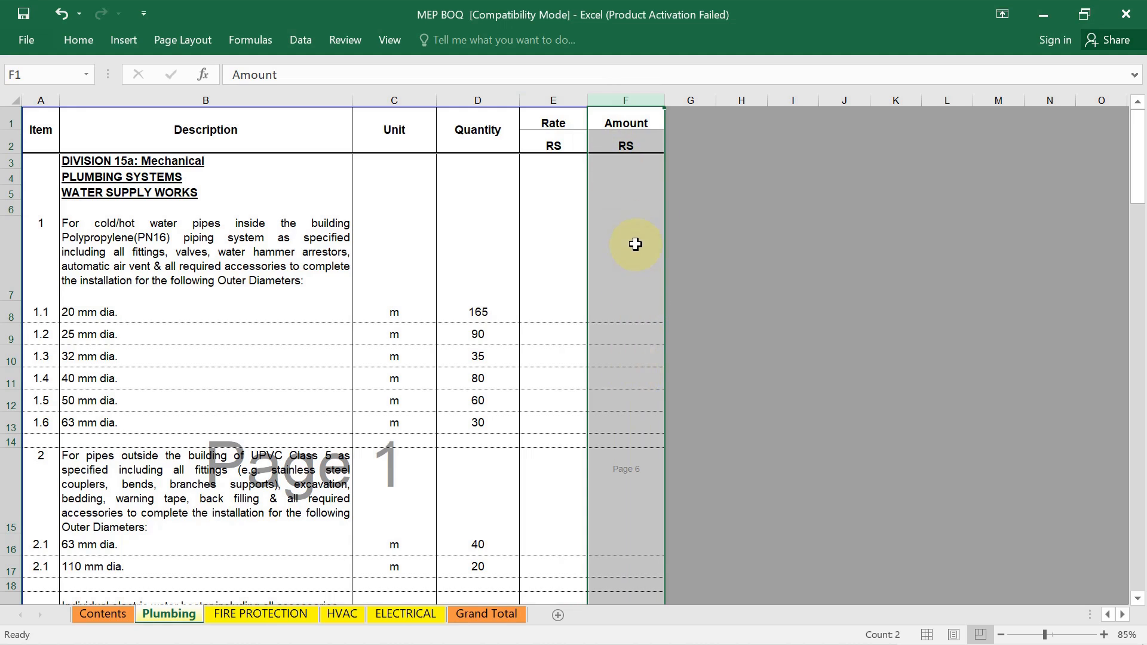
mouse_move(628, 272)
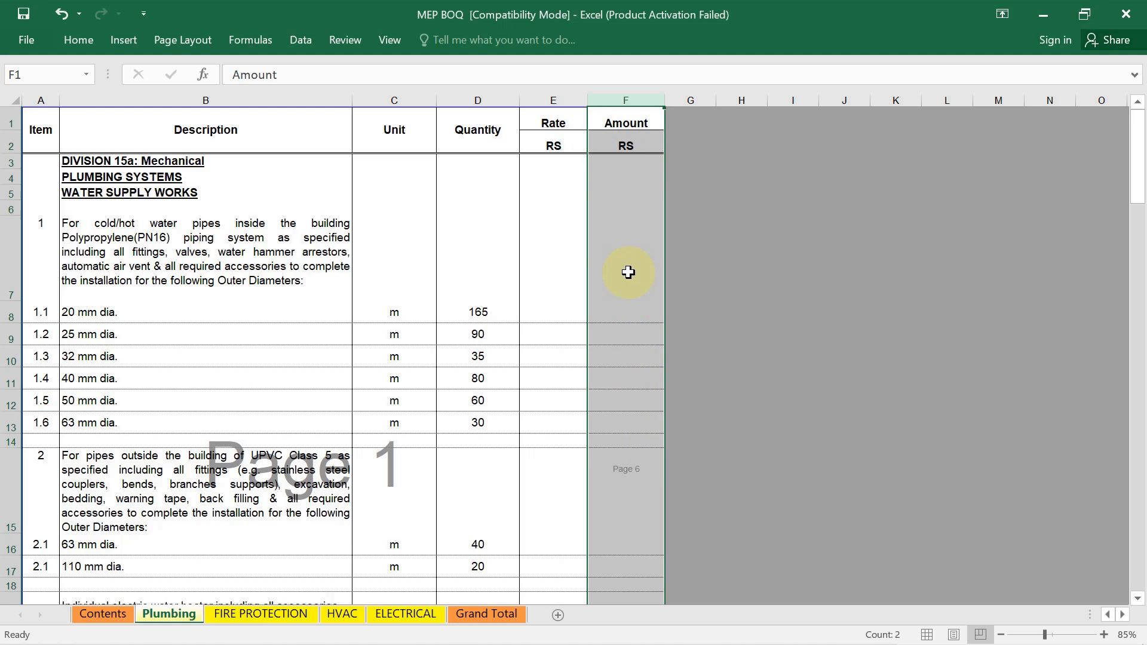
mouse_move(622, 316)
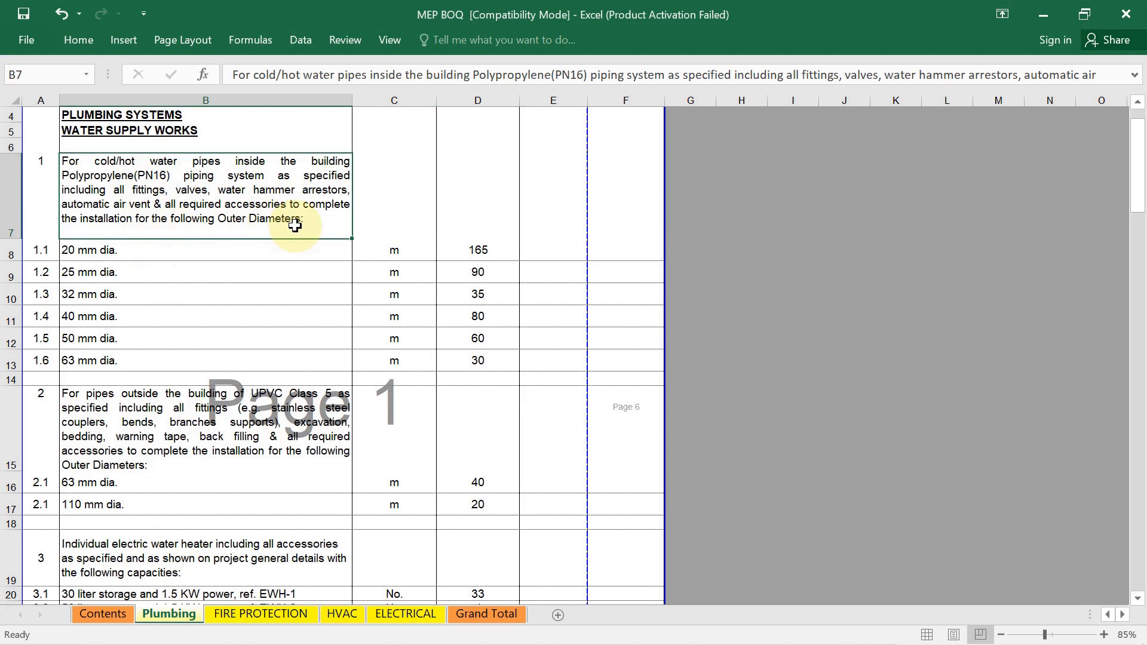
left_click(103, 250)
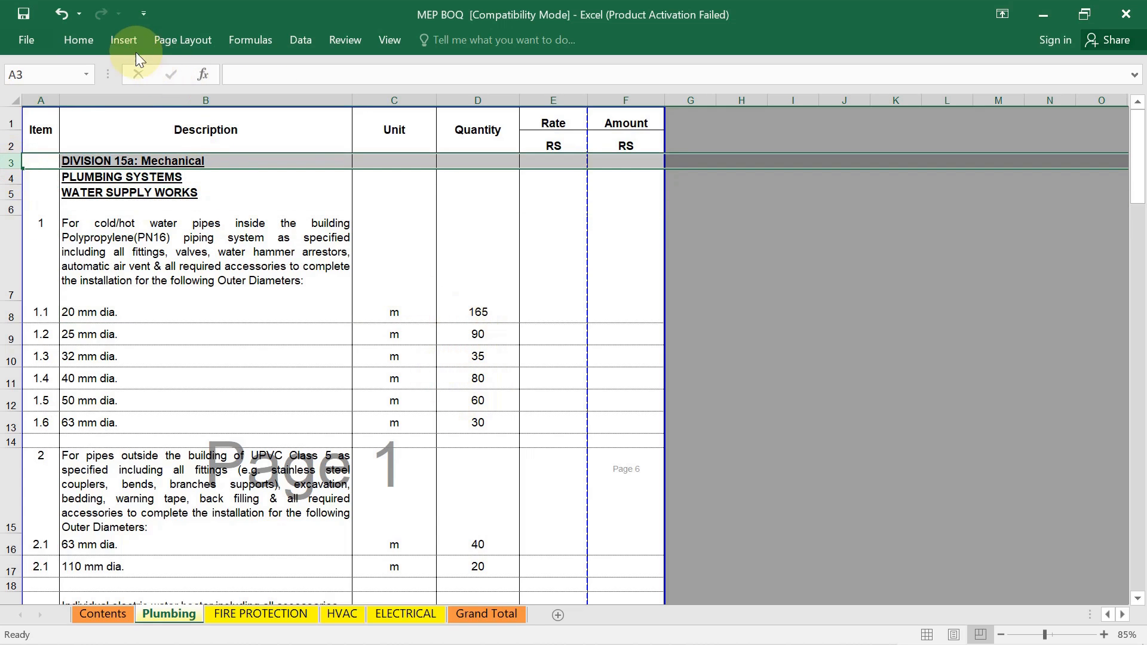
left_click(79, 41)
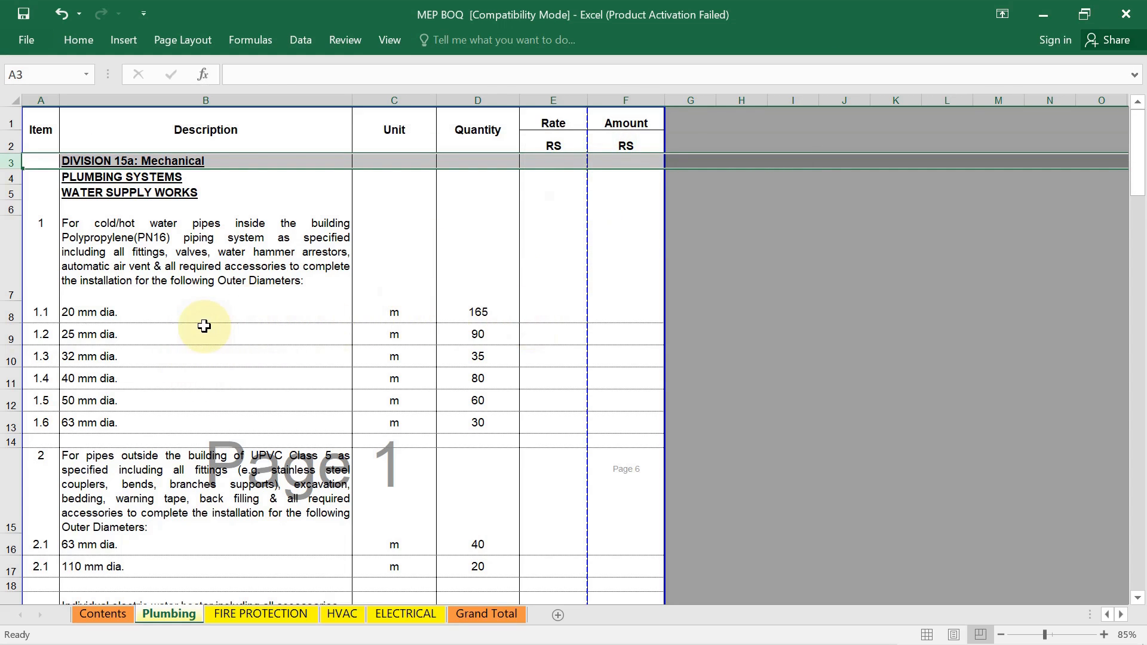
left_click(205, 312)
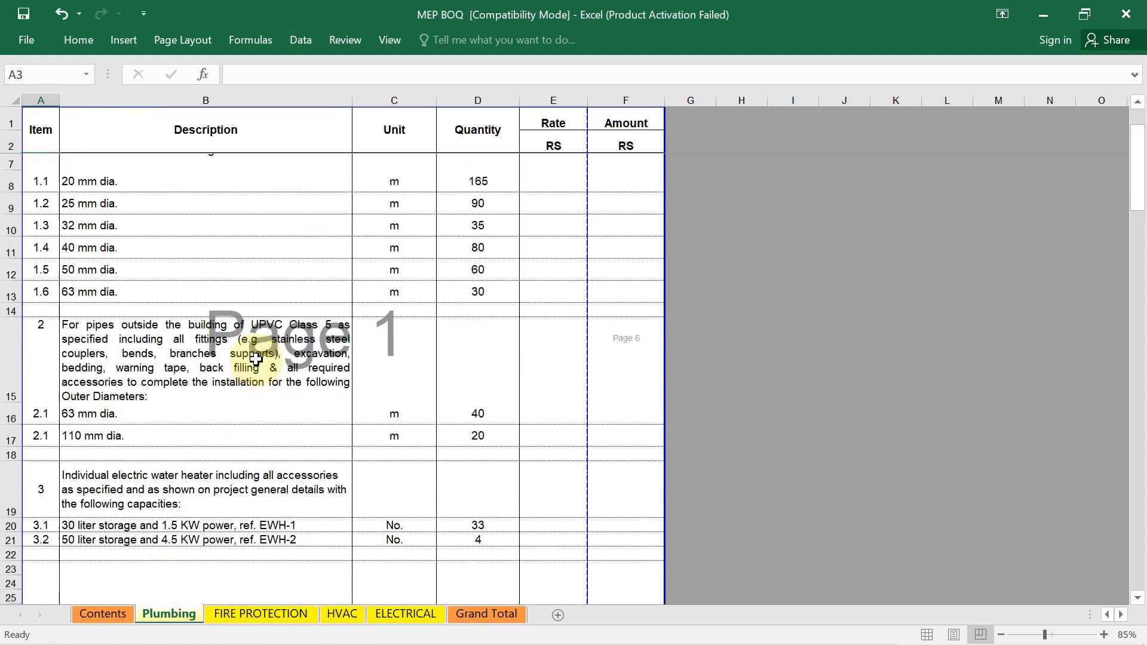
scroll("down", 3)
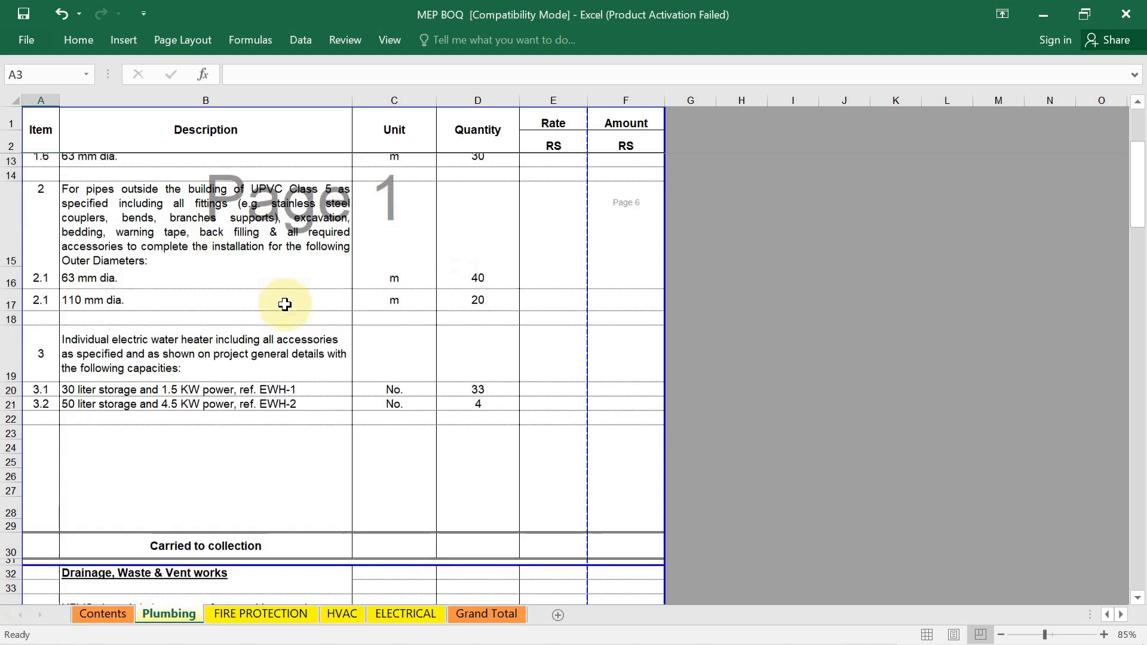
scroll("down", 3)
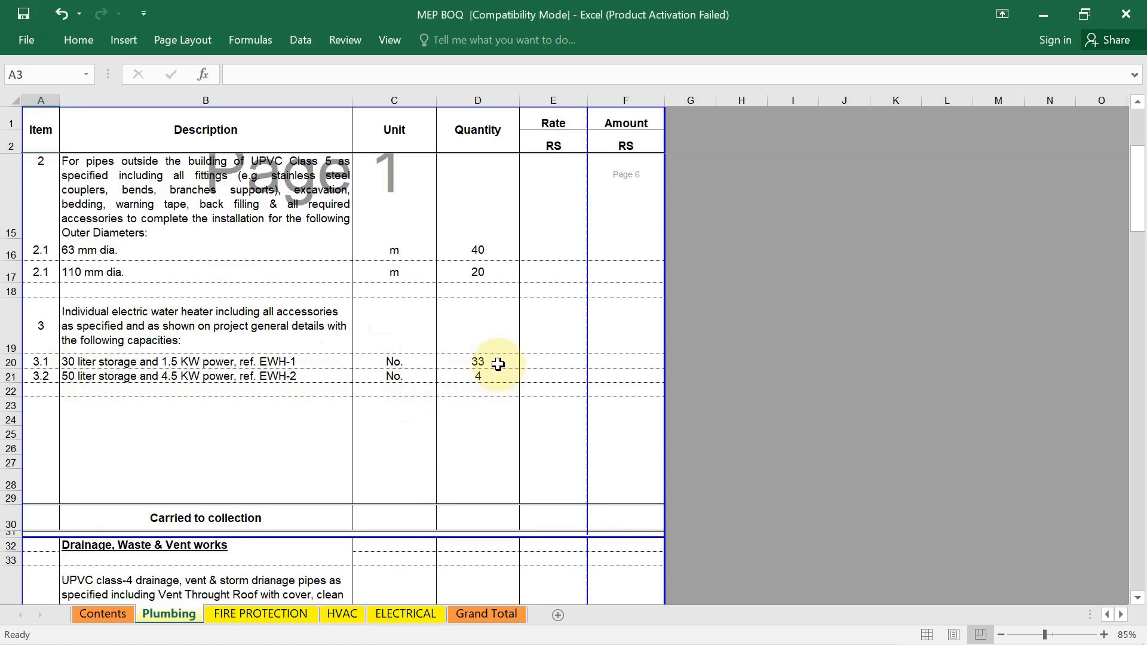
scroll("down", 3)
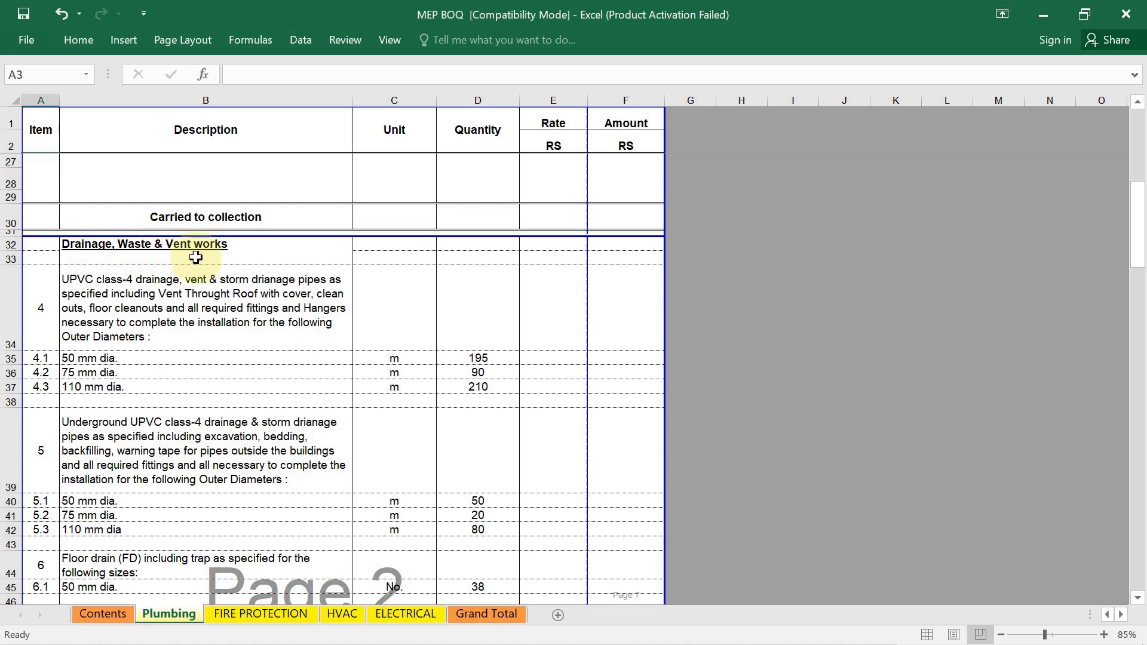
scroll("up", 3)
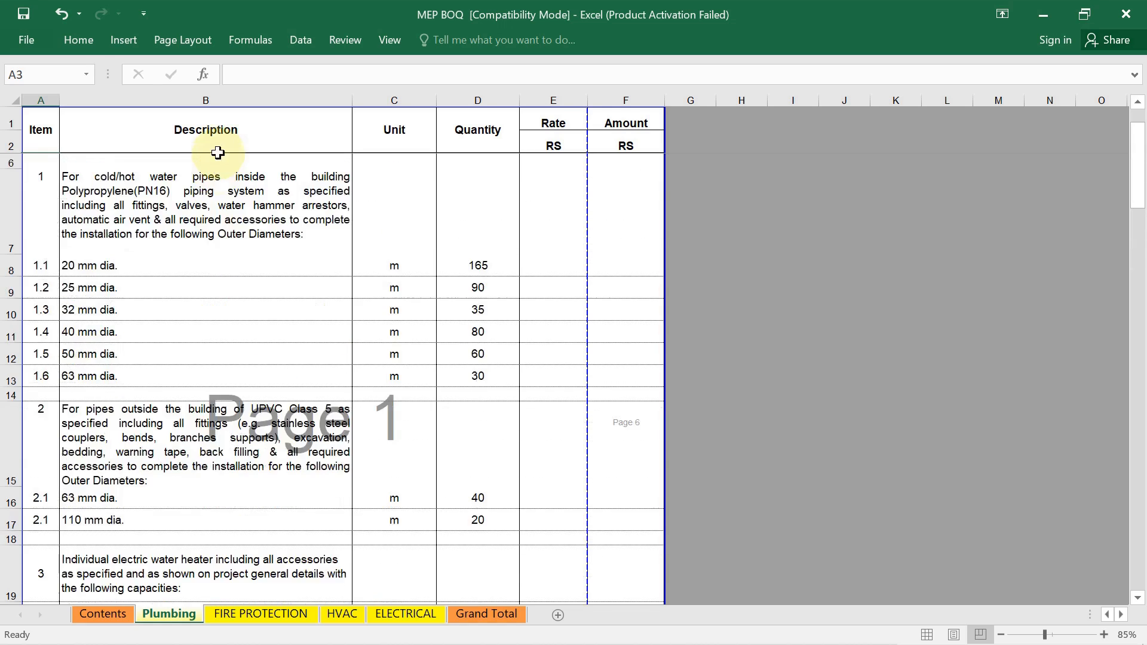
scroll("down", 3)
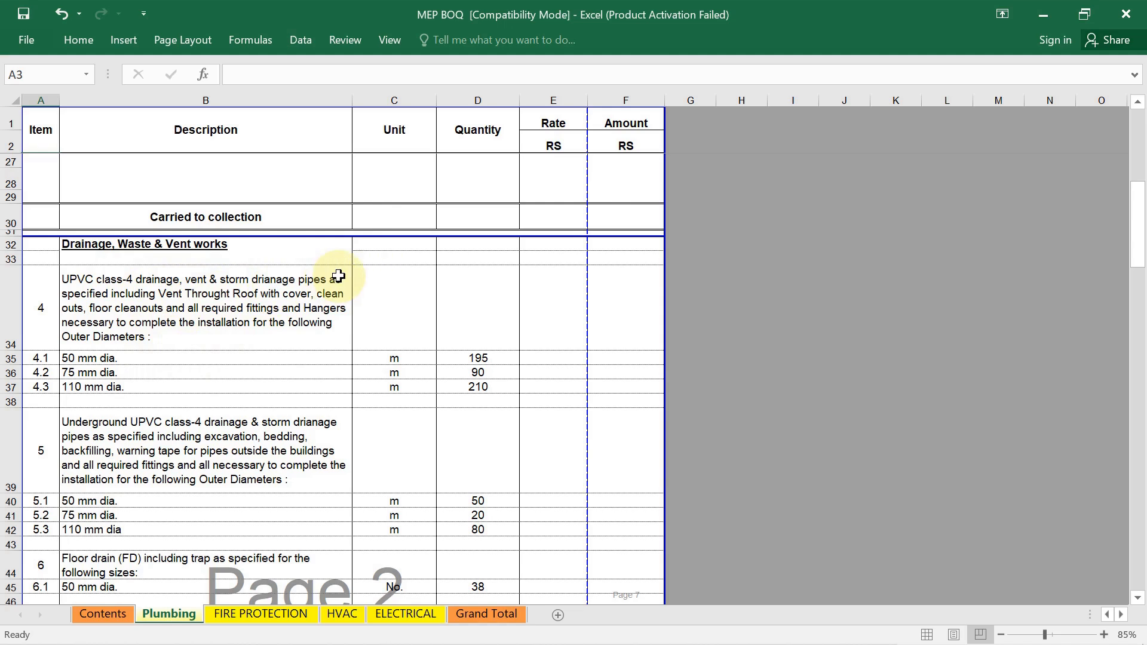
mouse_move(204, 305)
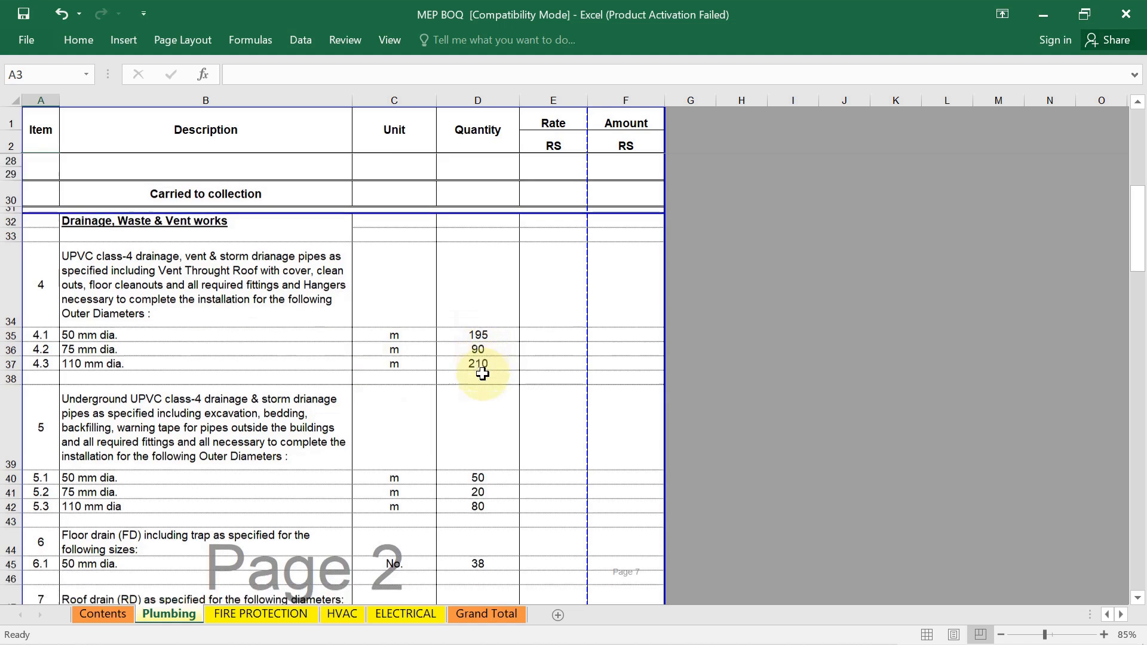
scroll("down", 3)
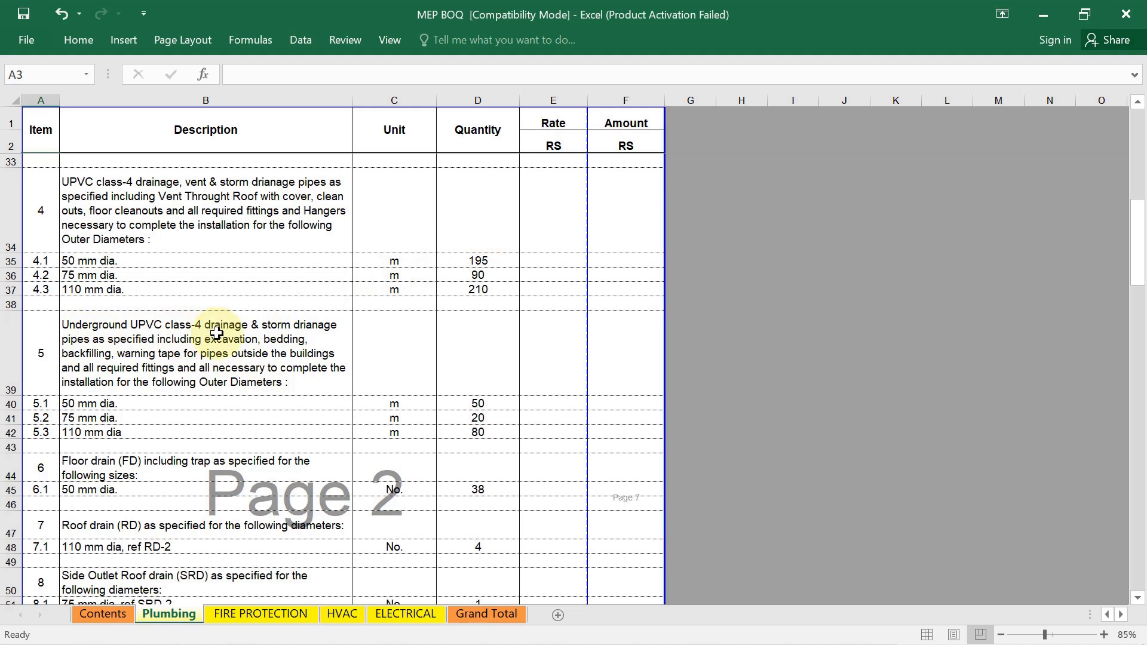
mouse_move(315, 335)
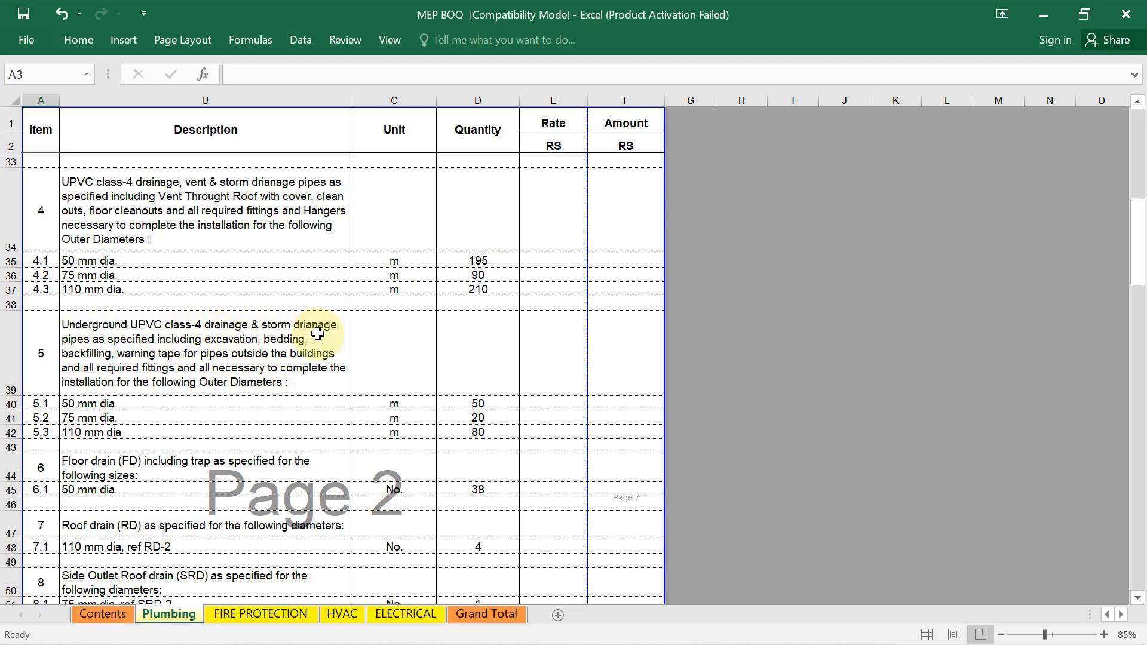
mouse_move(186, 346)
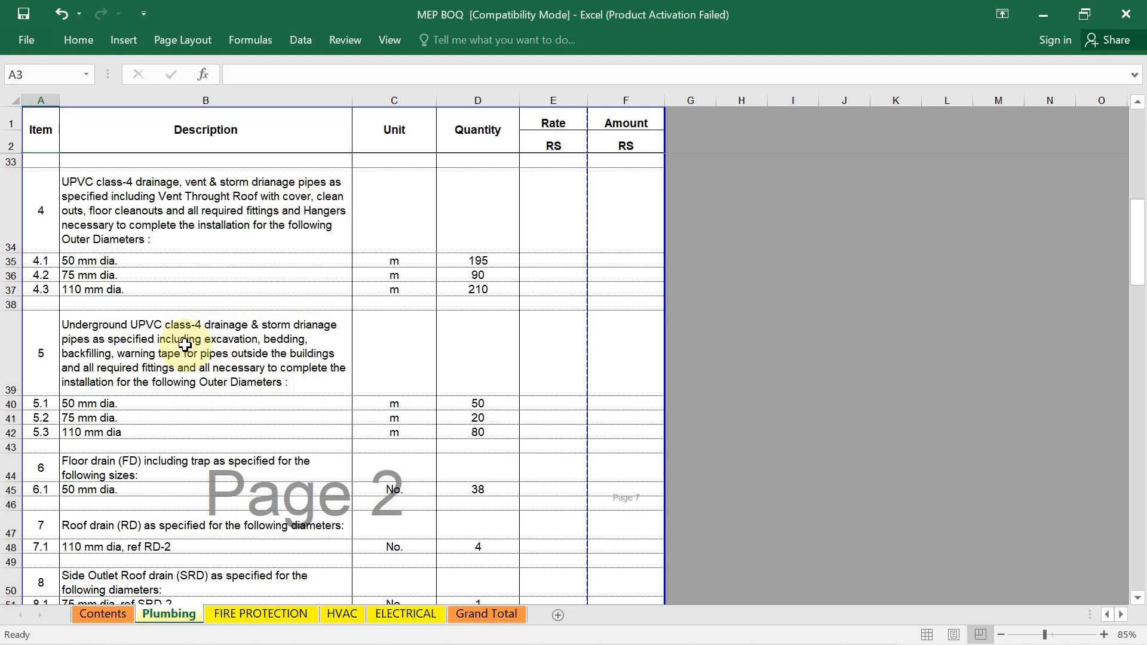
mouse_move(256, 355)
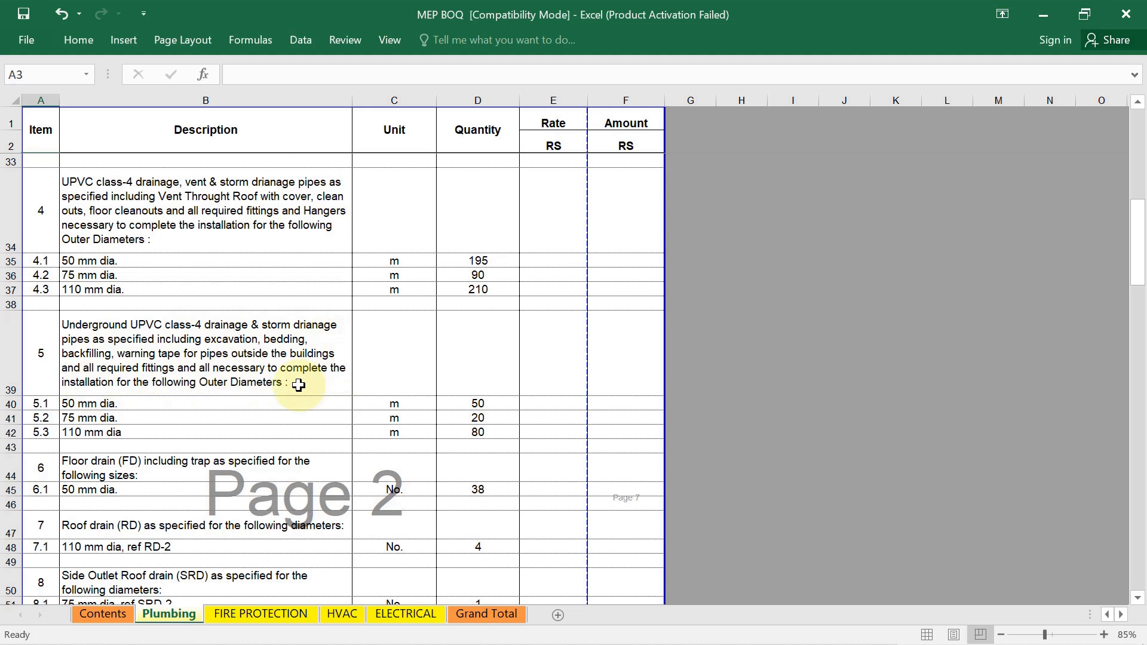
scroll("down", 3)
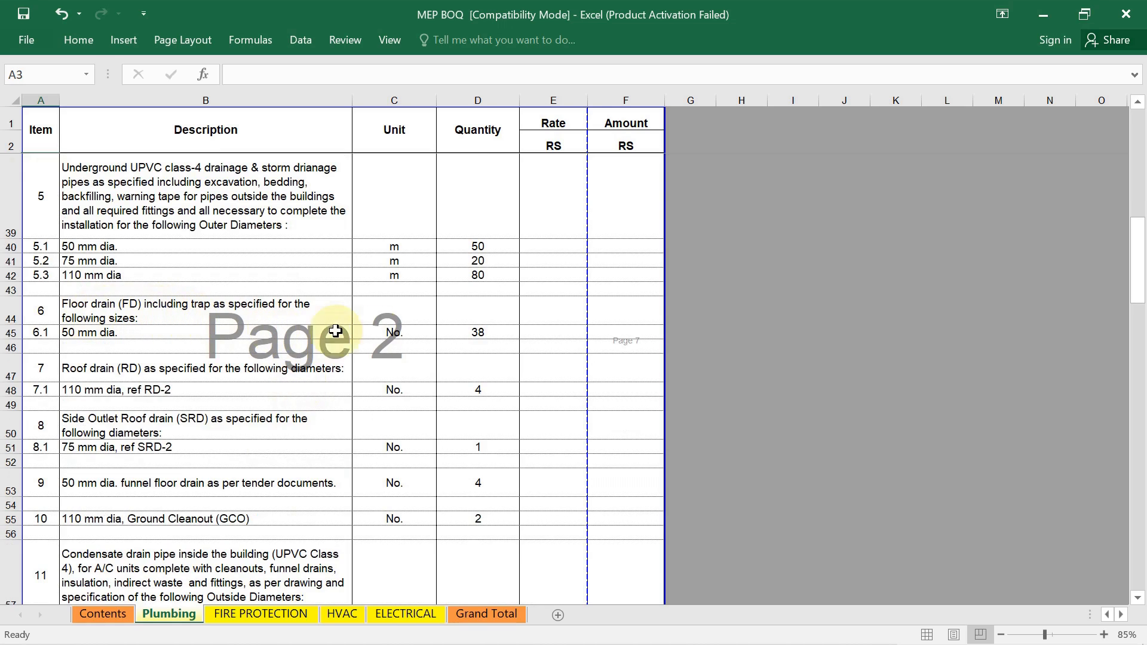
mouse_move(253, 350)
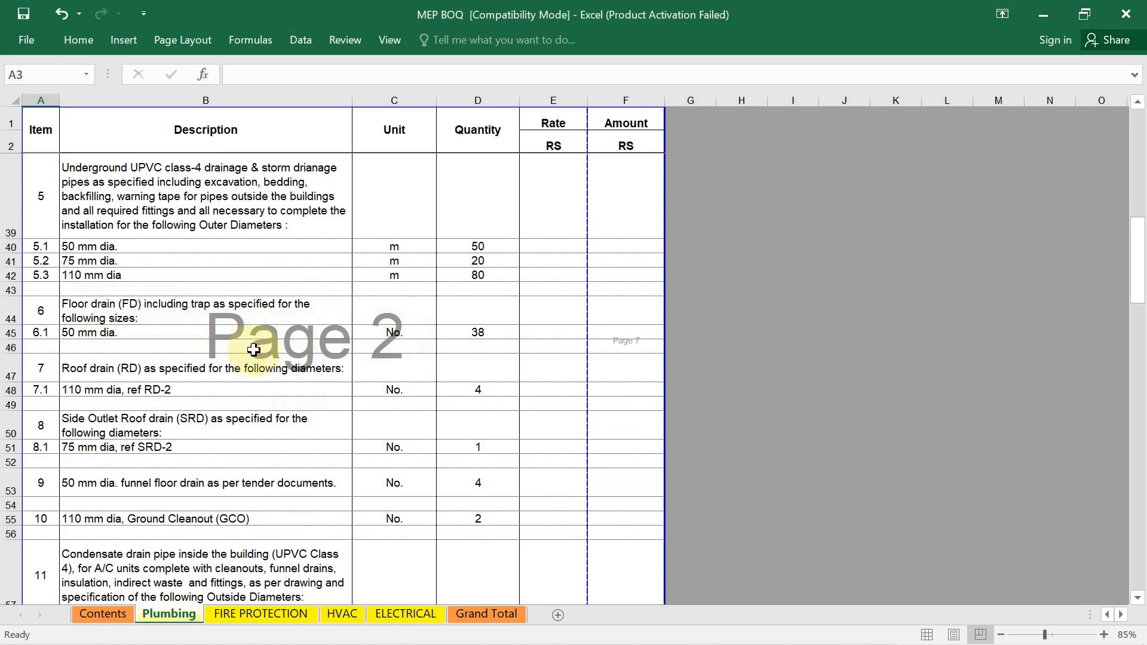
left_click(478, 332)
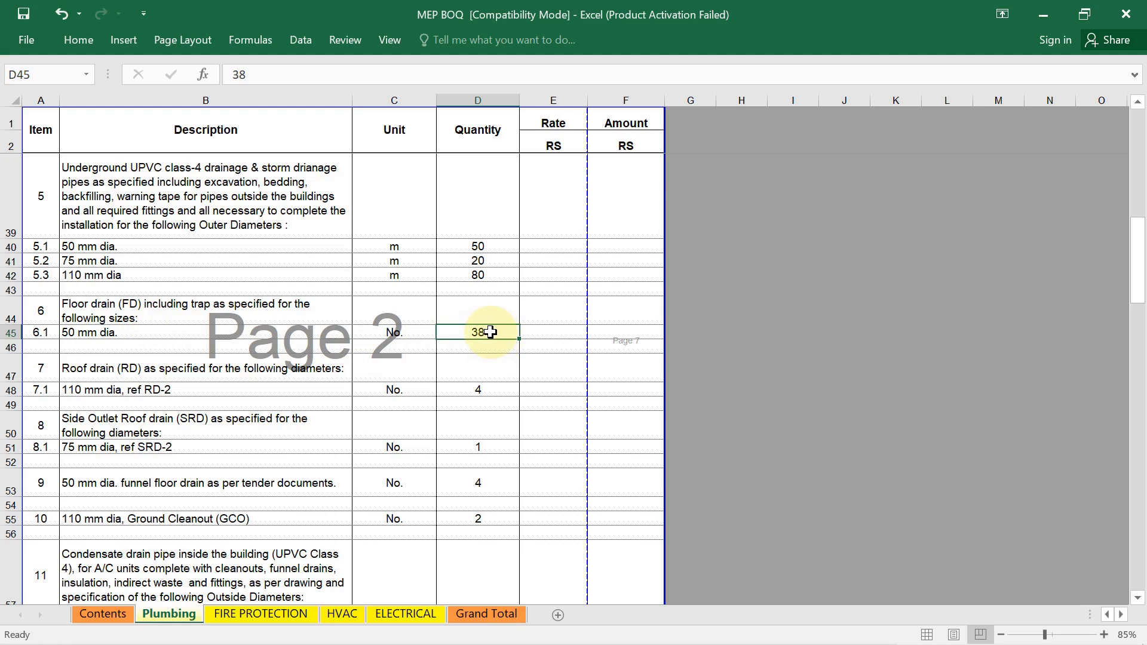
scroll("down", 3)
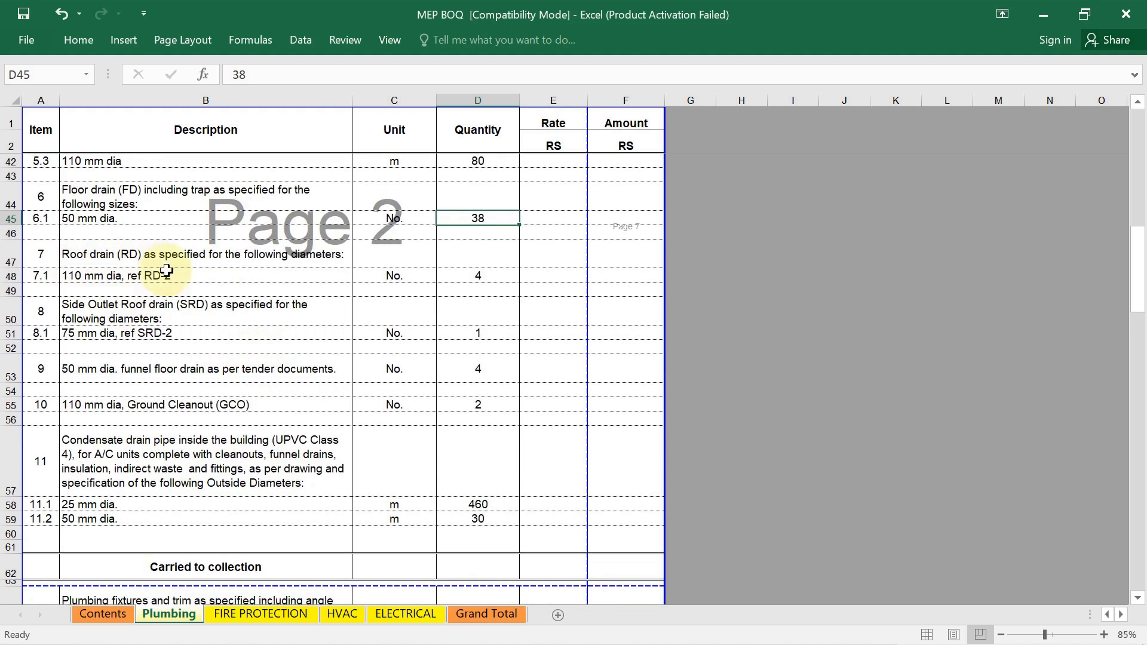
left_click(477, 276)
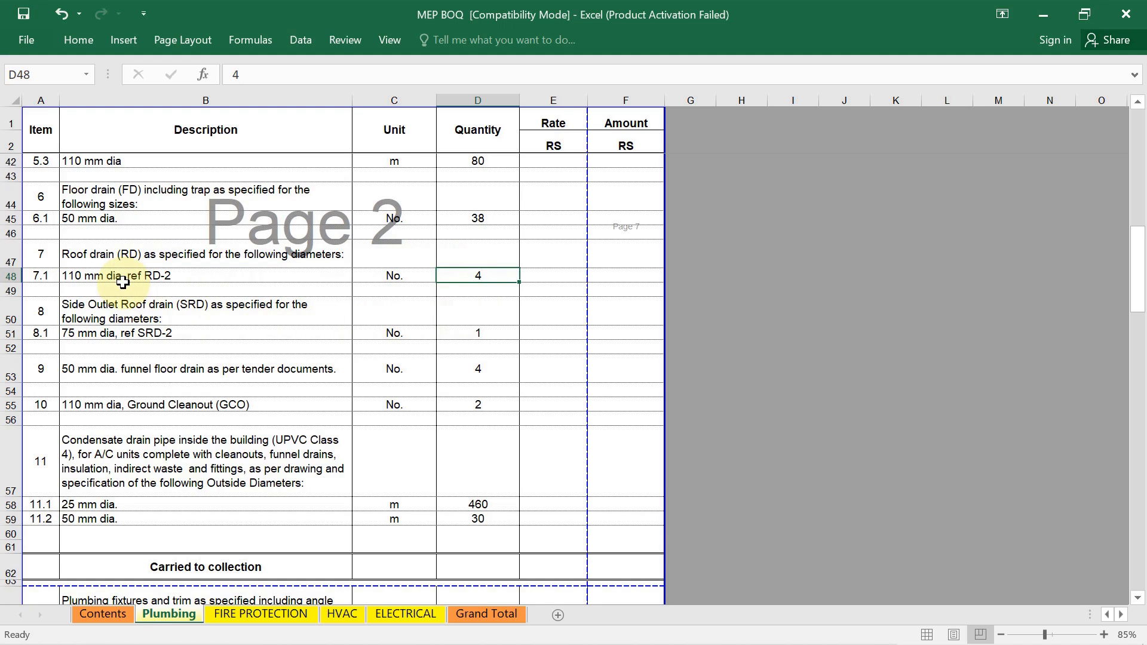
mouse_move(182, 327)
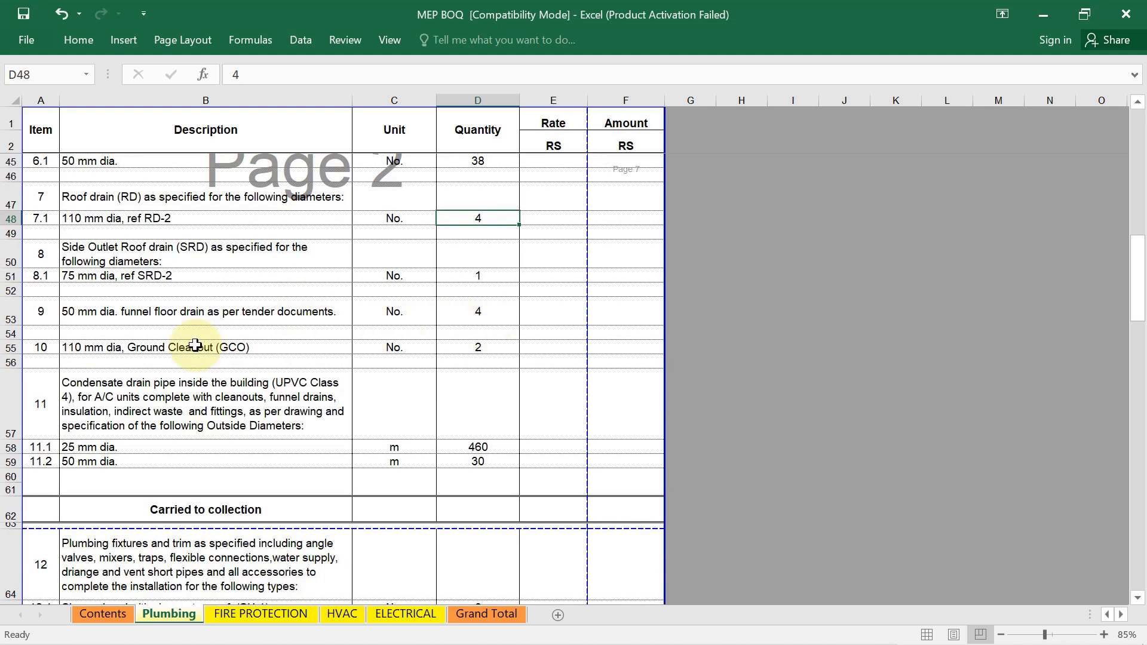
left_click(478, 311)
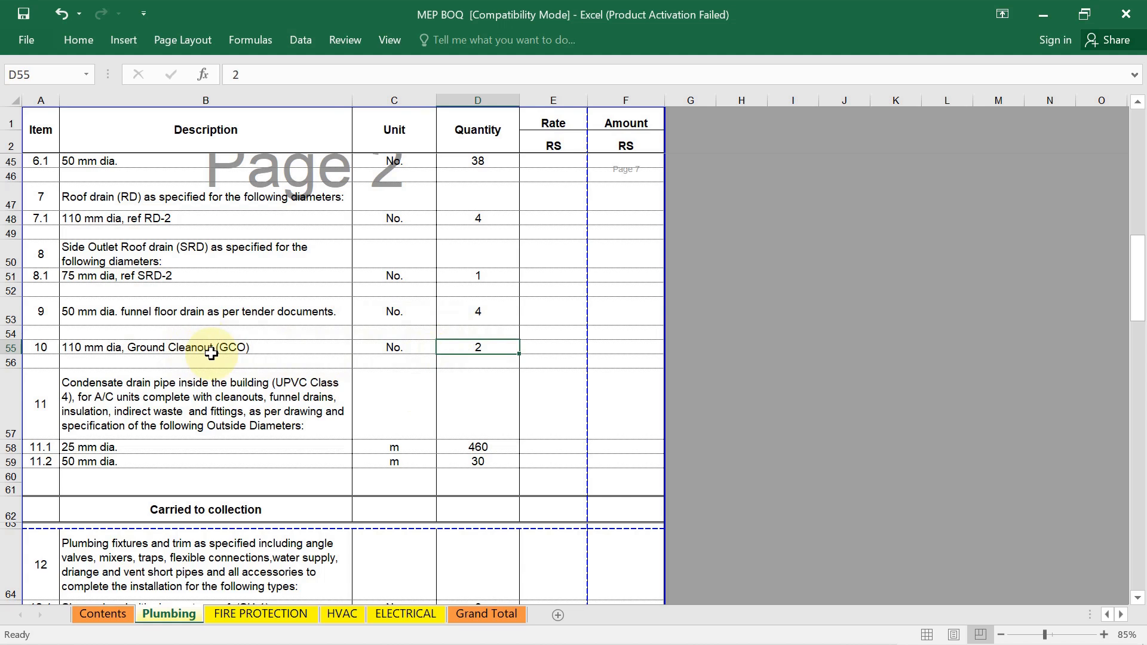
scroll("down", 3)
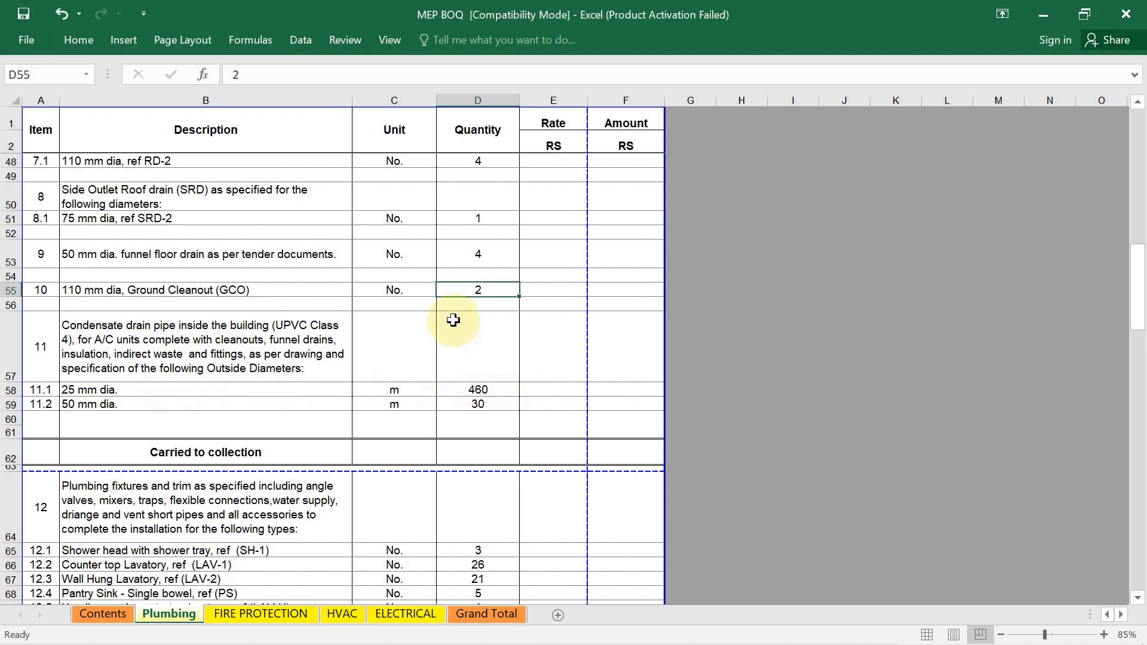
scroll("down", 3)
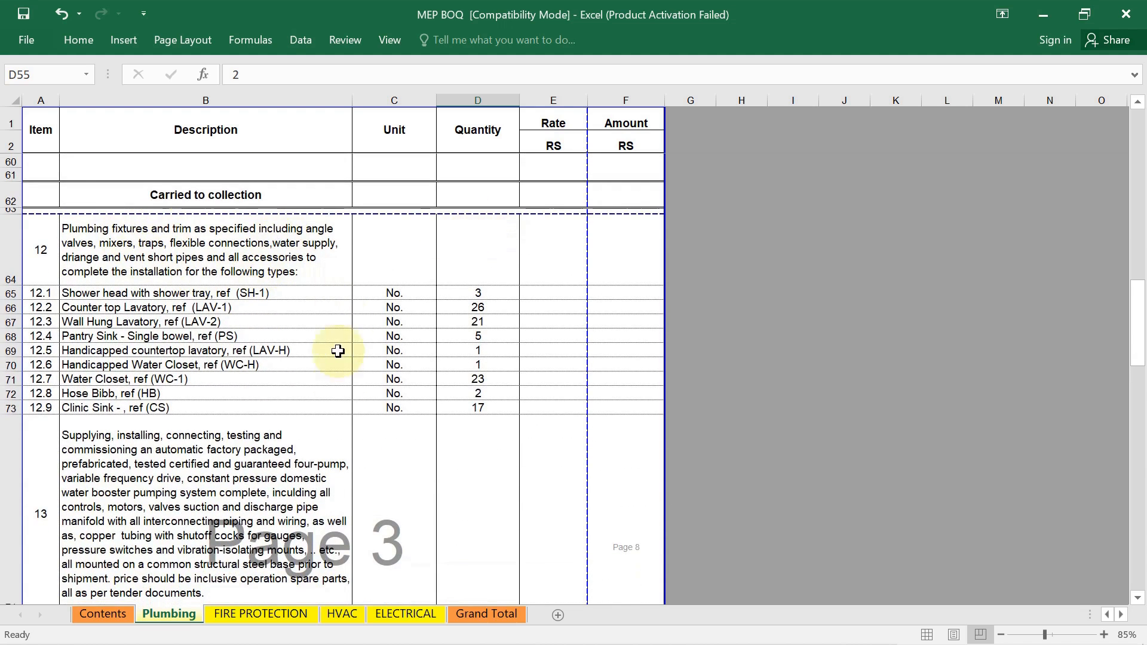
mouse_move(418, 321)
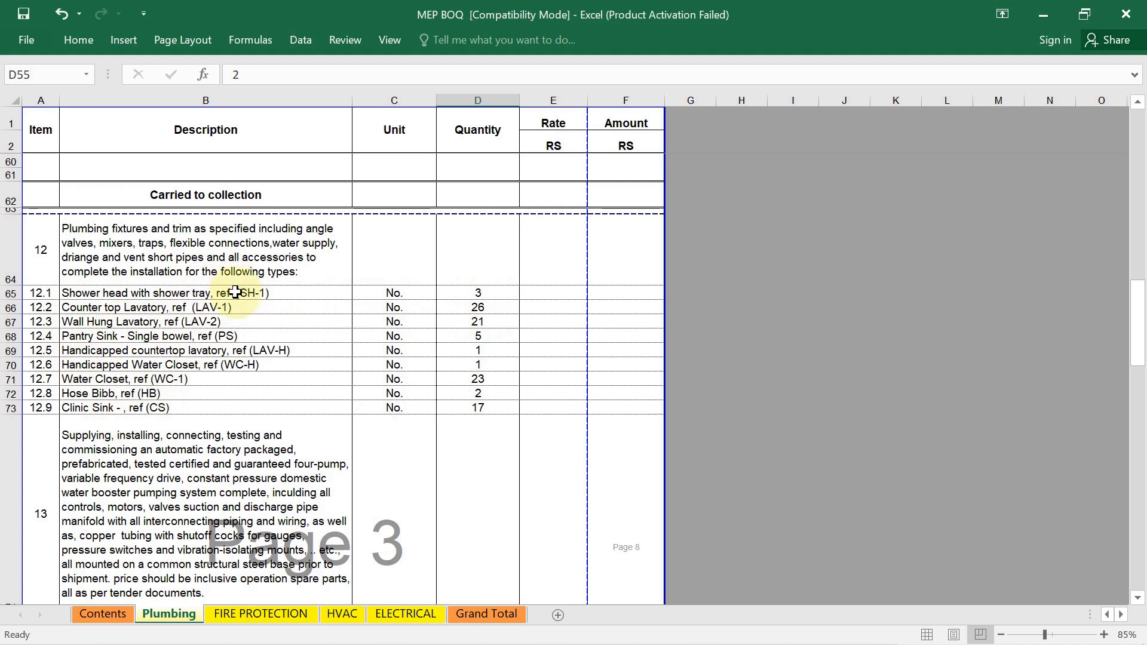
scroll("down", 3)
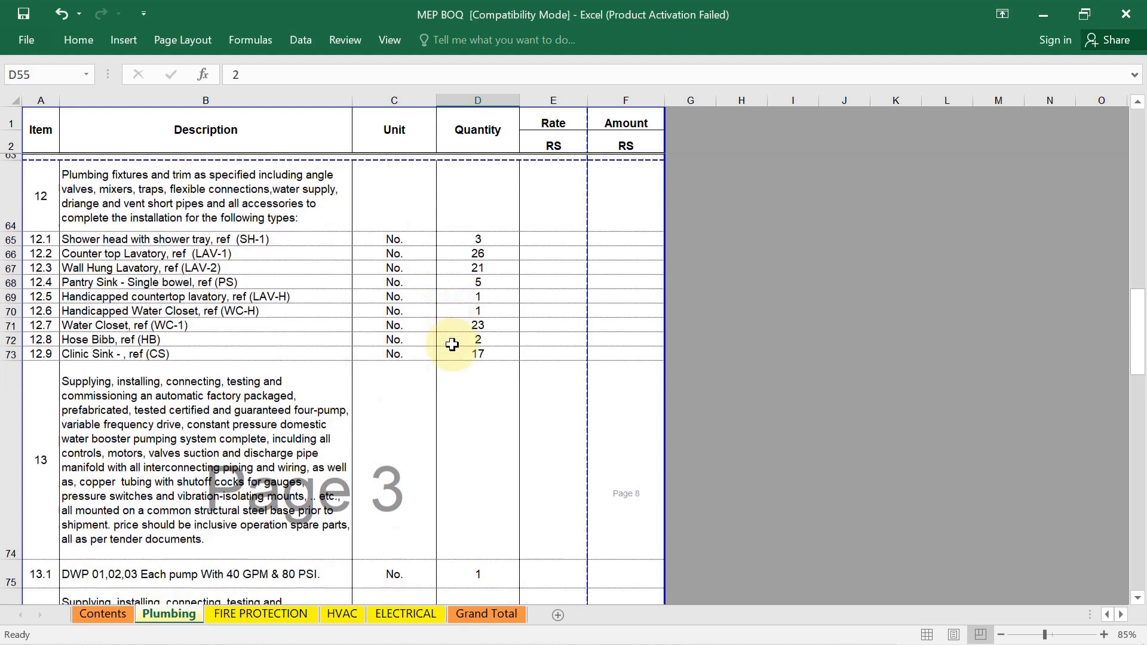
scroll("down", 3)
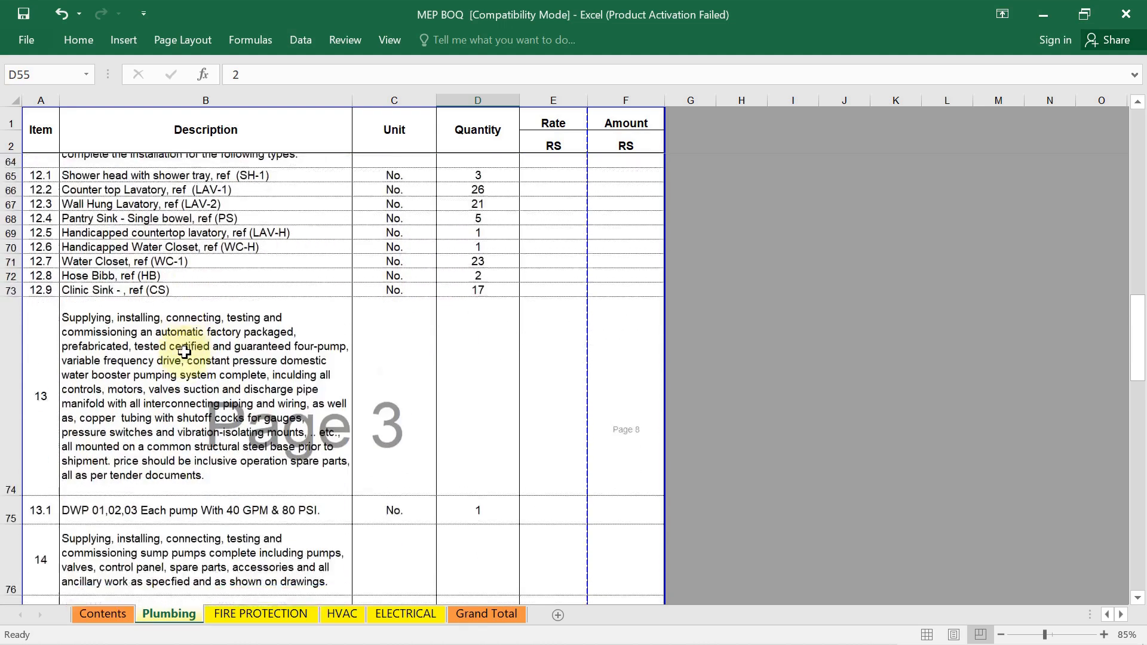
scroll("down", 3)
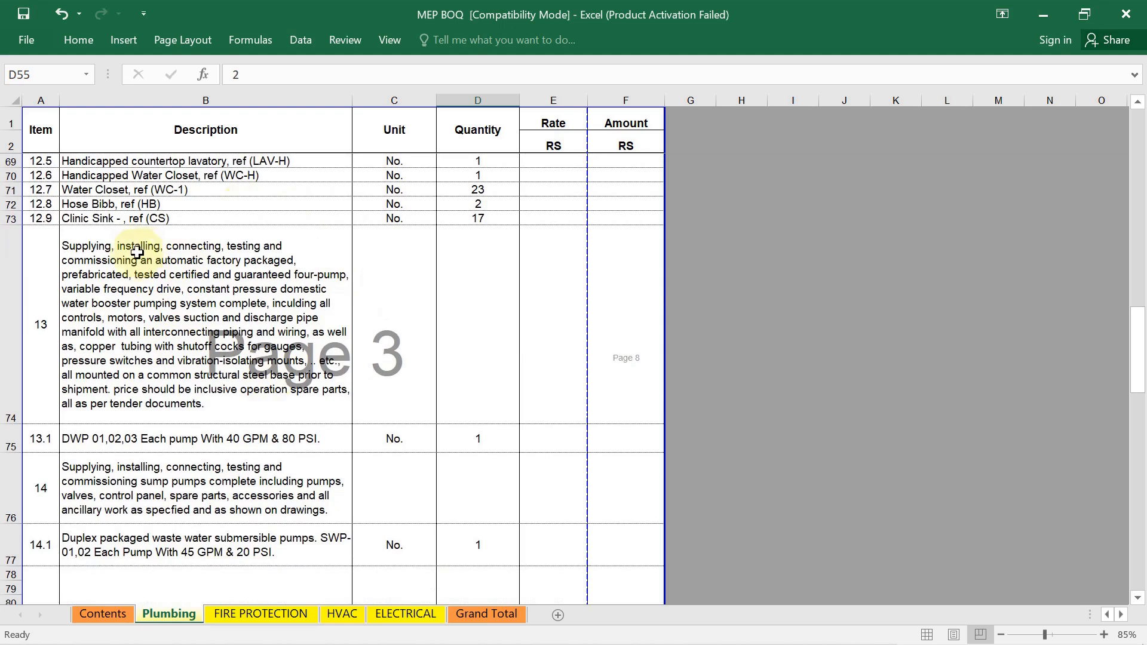
mouse_move(245, 259)
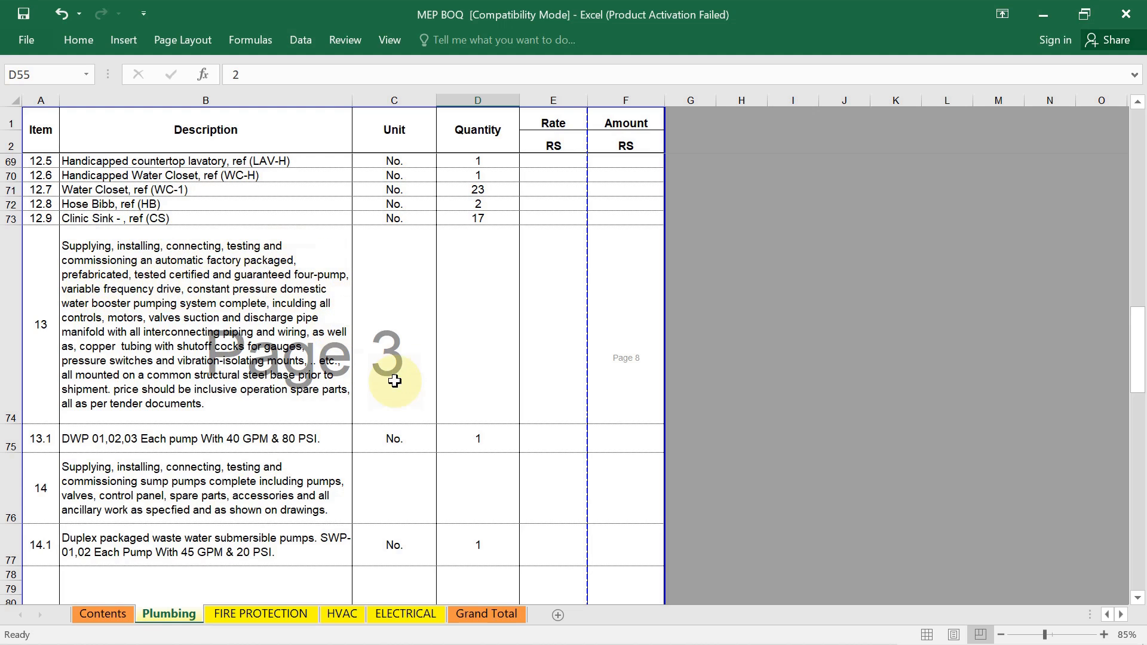
scroll("down", 3)
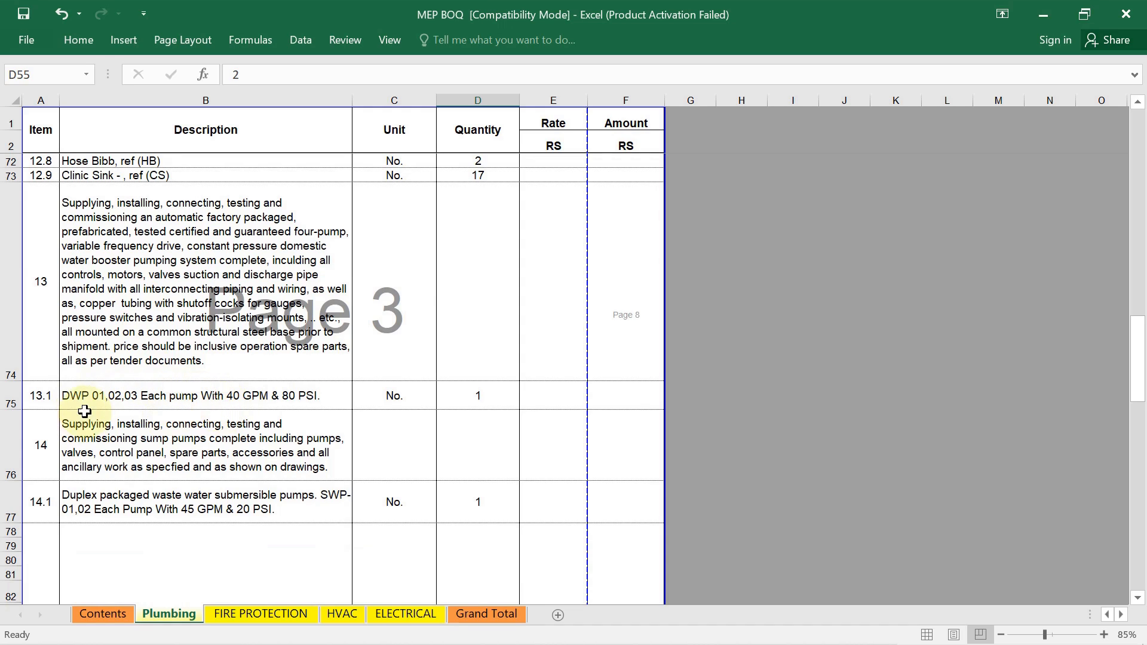
mouse_move(79, 405)
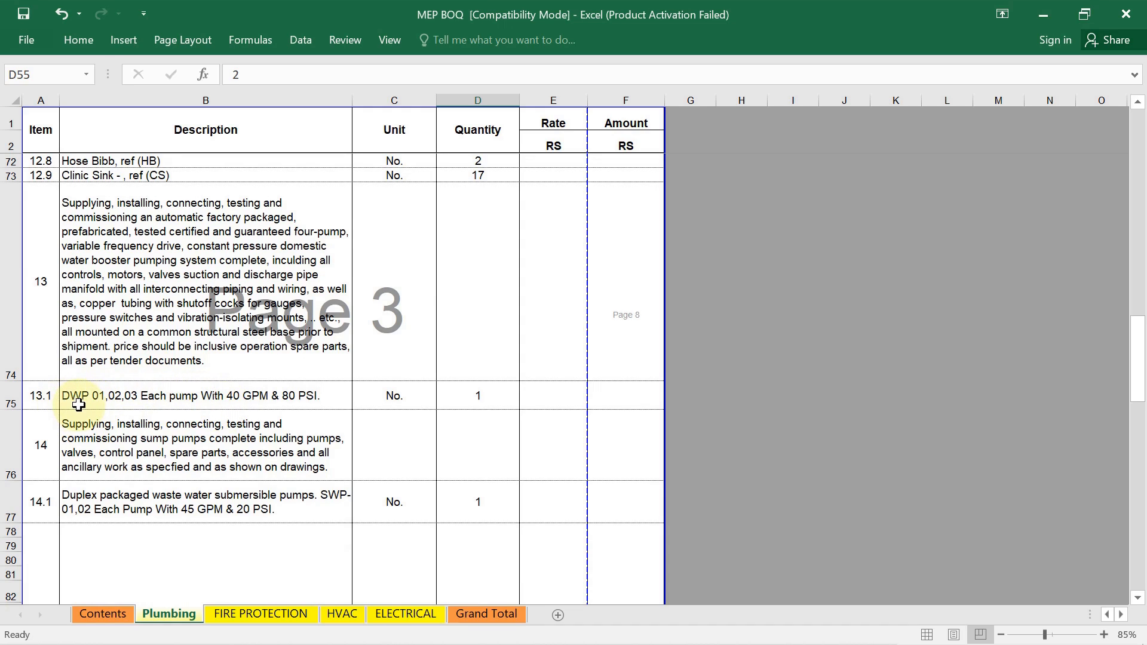
mouse_move(482, 405)
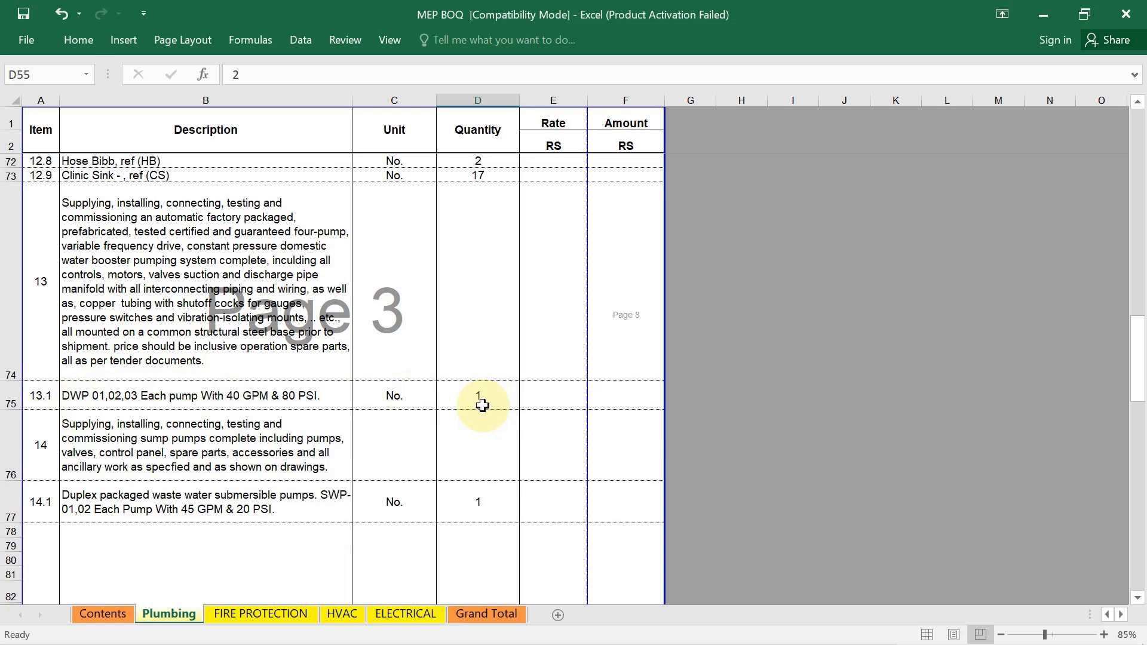
scroll("down", 3)
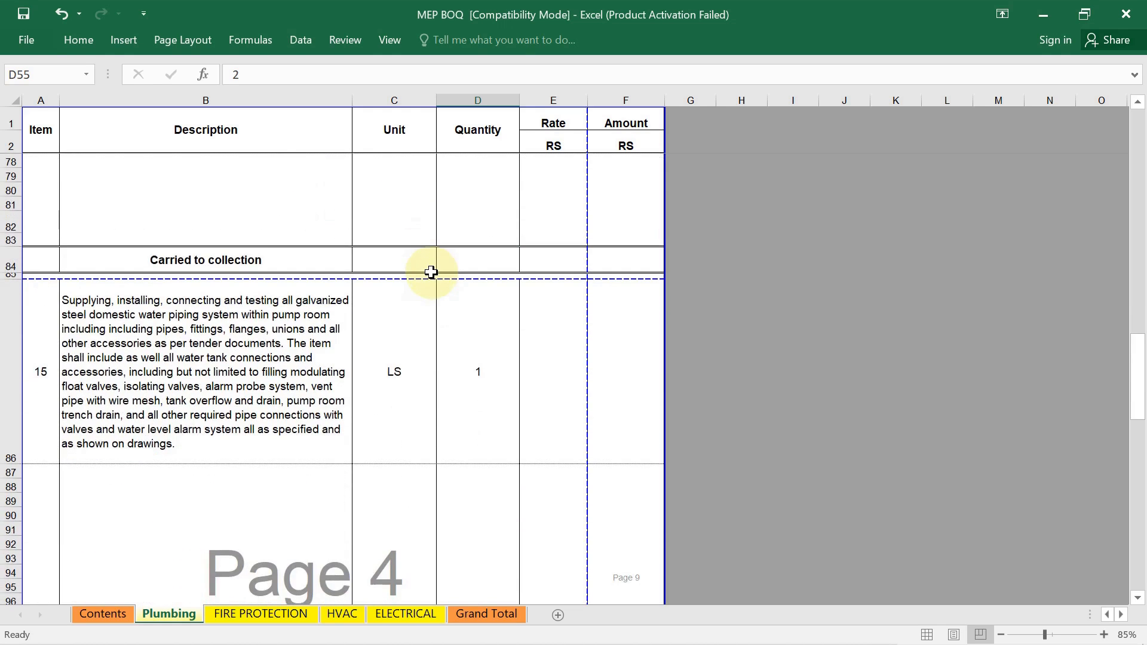
scroll("down", 3)
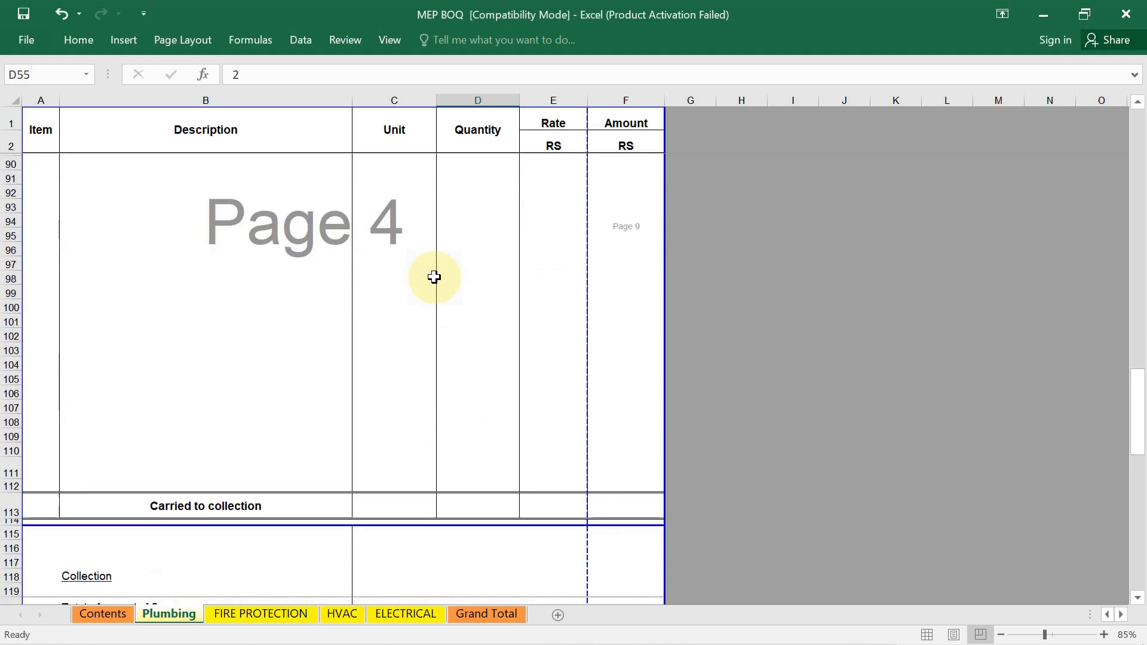
scroll("down", 3)
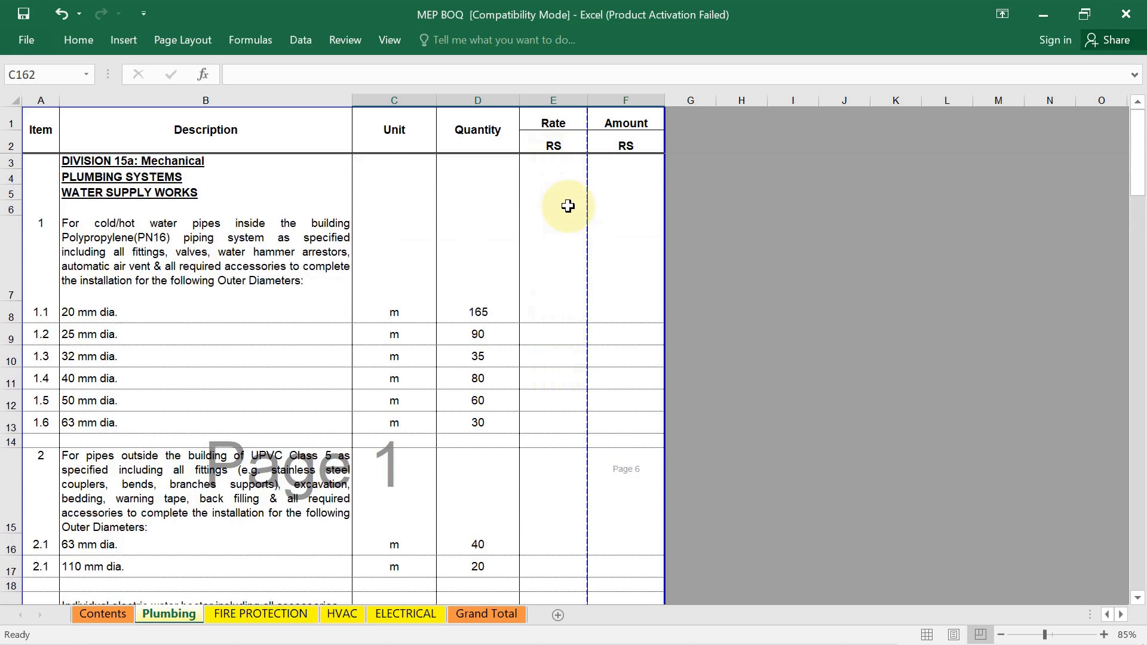
scroll("down", 3)
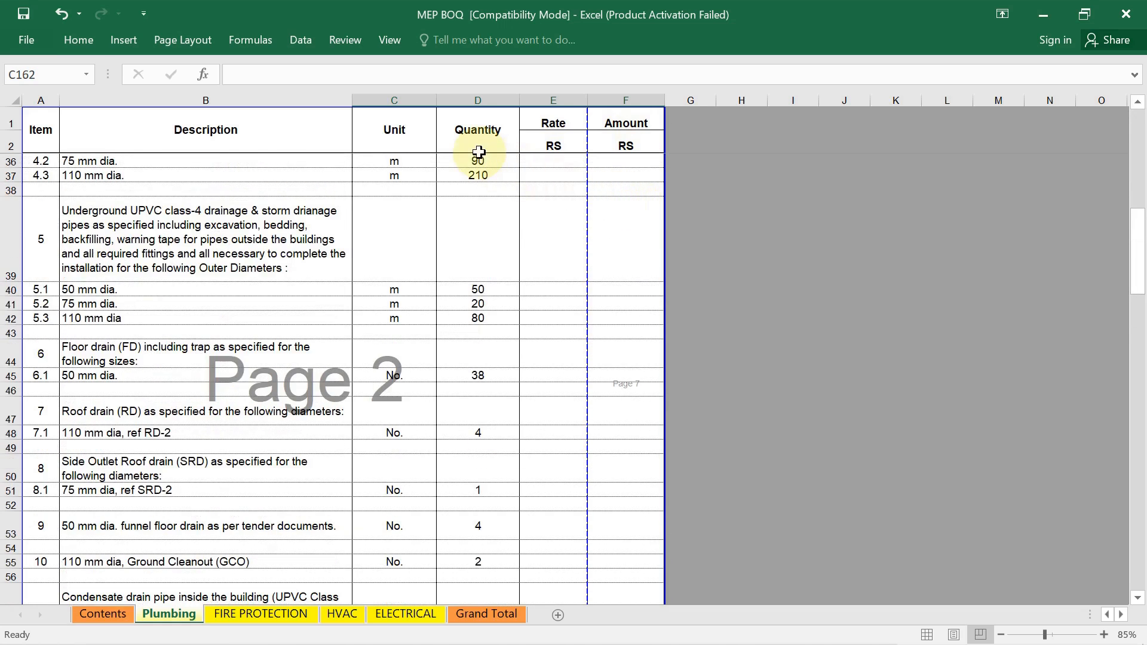
mouse_move(563, 168)
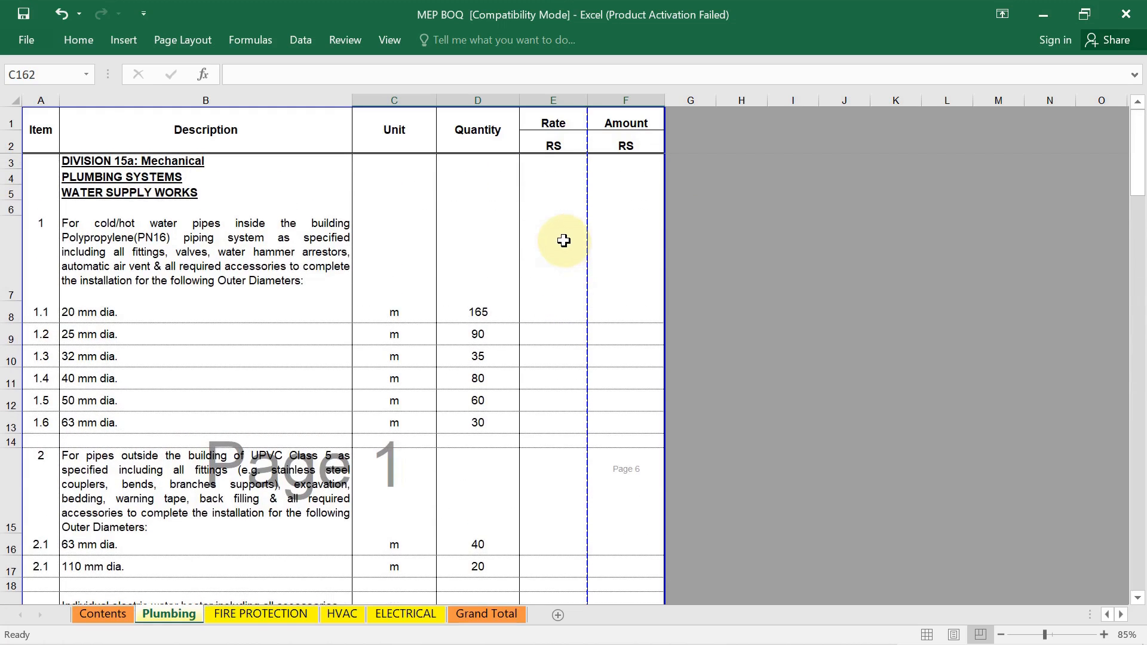
mouse_move(562, 258)
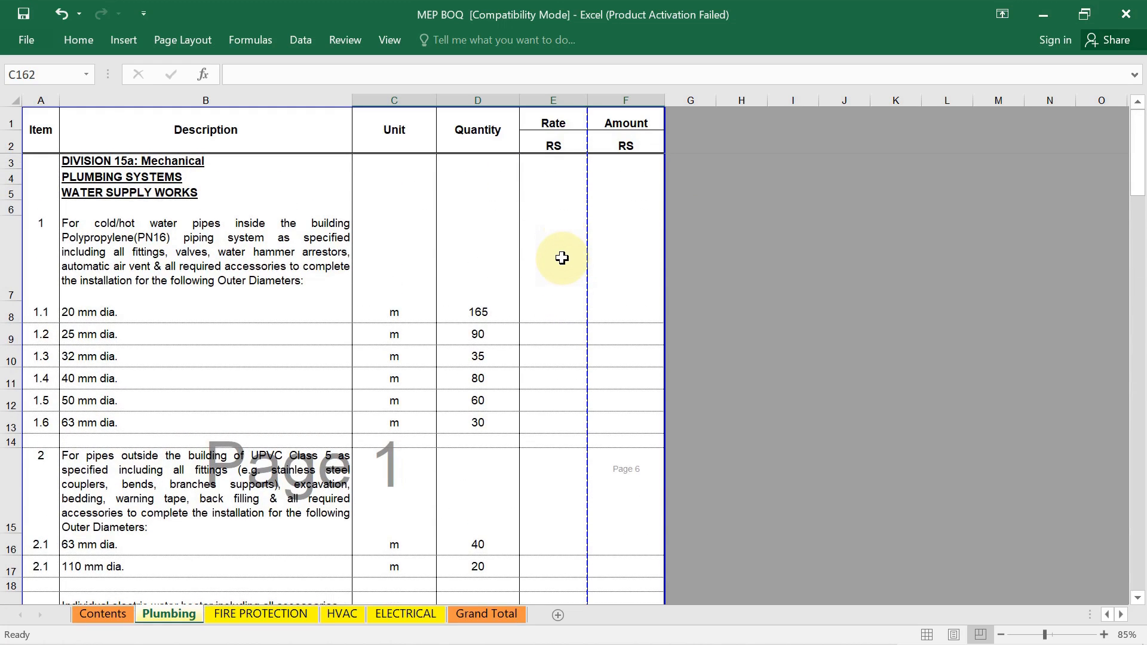